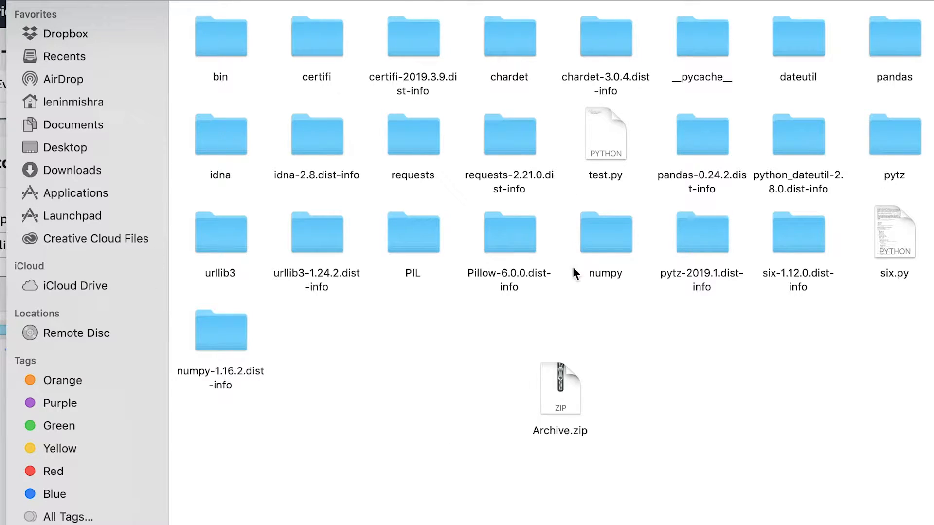
pyautogui.moveTo(596, 415)
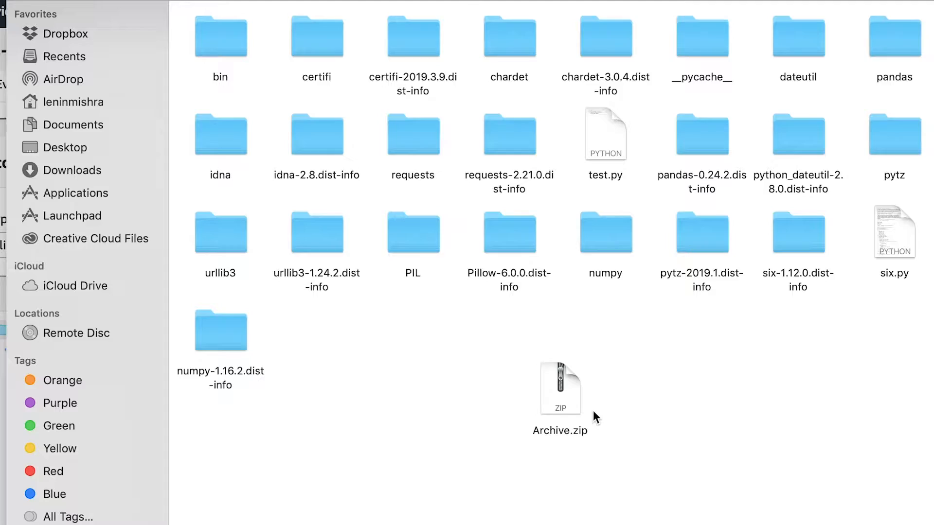
pyautogui.moveTo(548, 303)
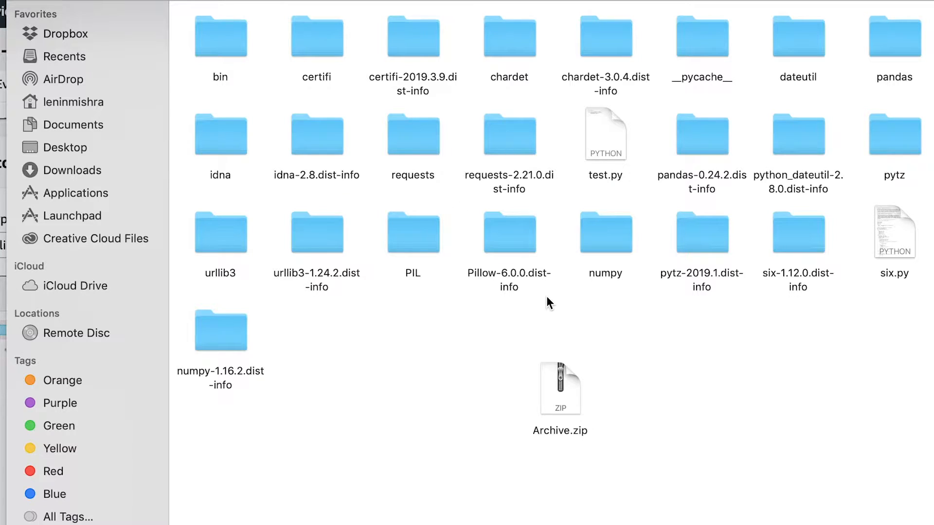
pyautogui.moveTo(628, 179)
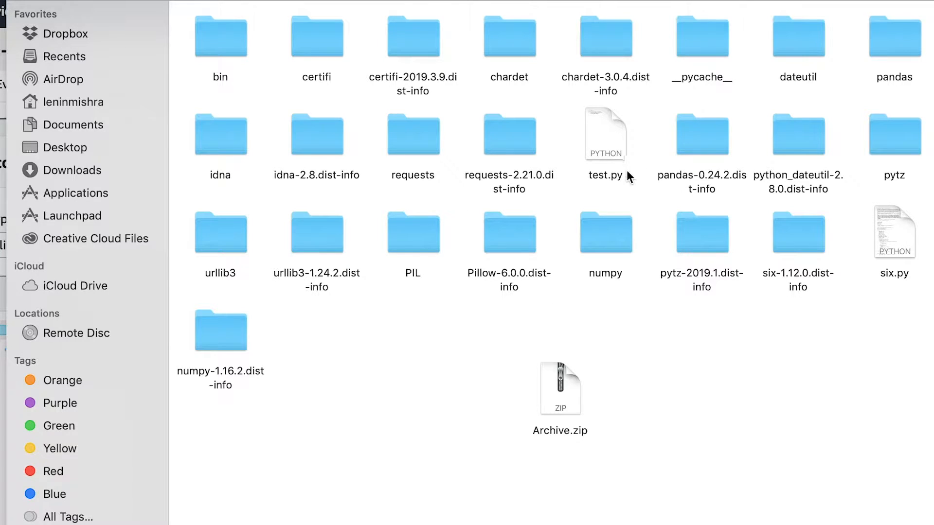
# - Bring the browser with the requests-trial Lambda function back to the front
pyautogui.click(605, 134)
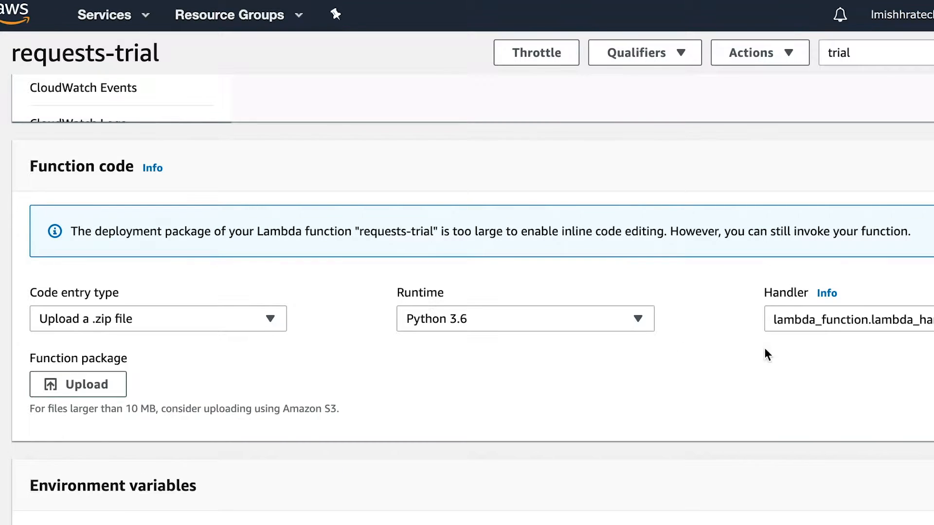
pyautogui.moveTo(390, 256)
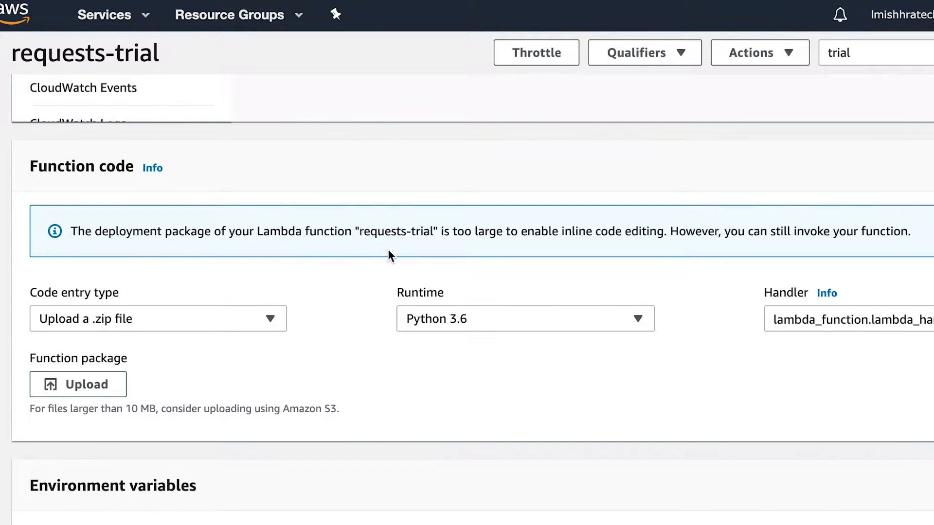
pyautogui.moveTo(798, 249)
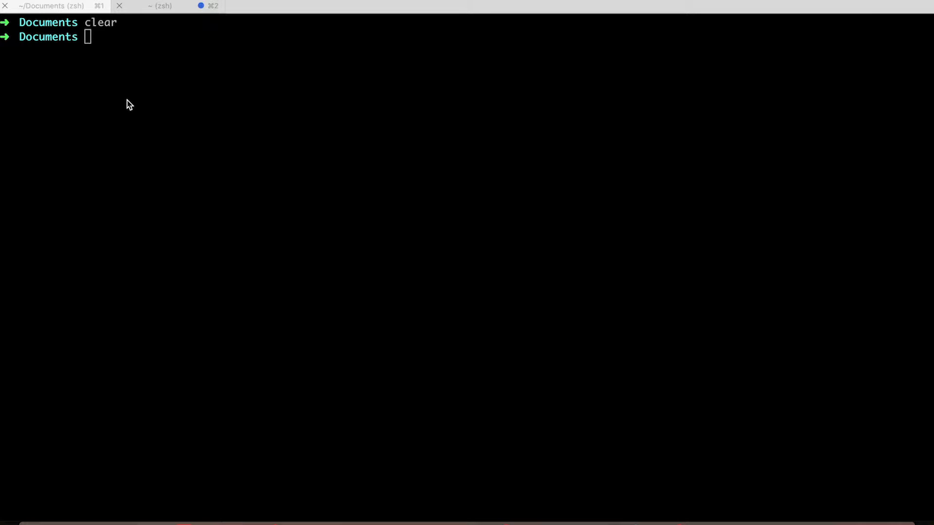
# - Create a python folder in Documents and move into it
pyautogui.write('mkdi')
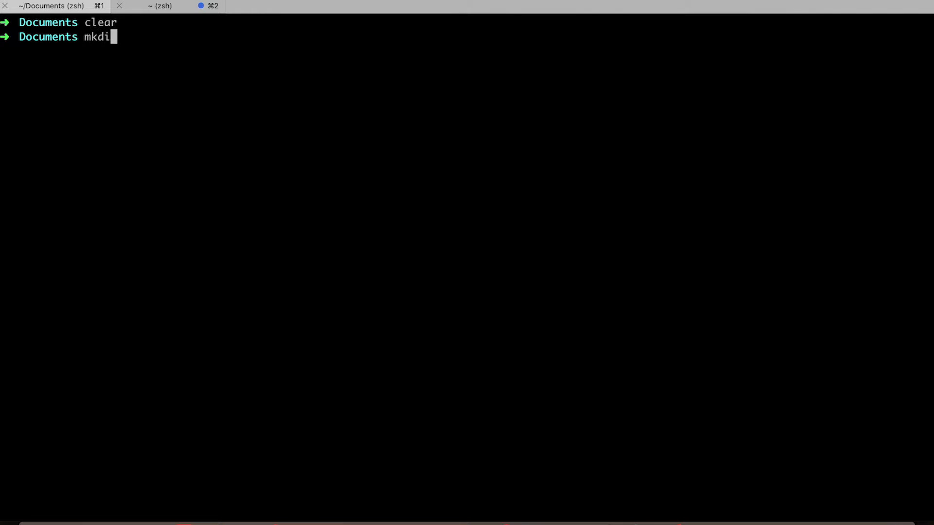
pyautogui.write('r python')
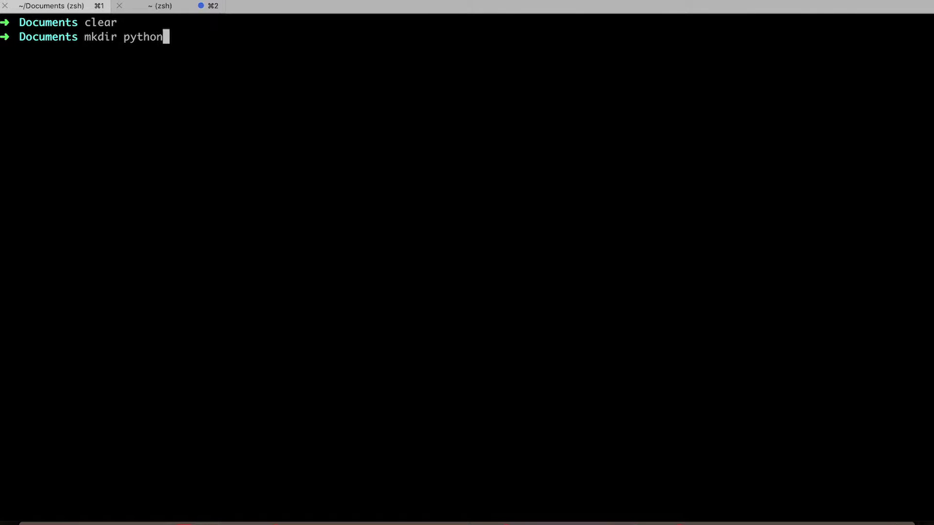
pyautogui.press('Return')
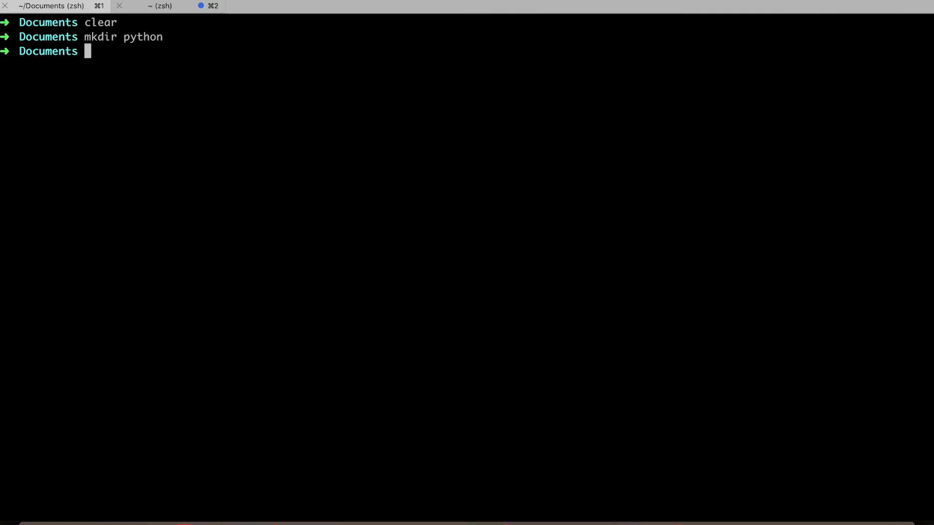
pyautogui.write('cd python')
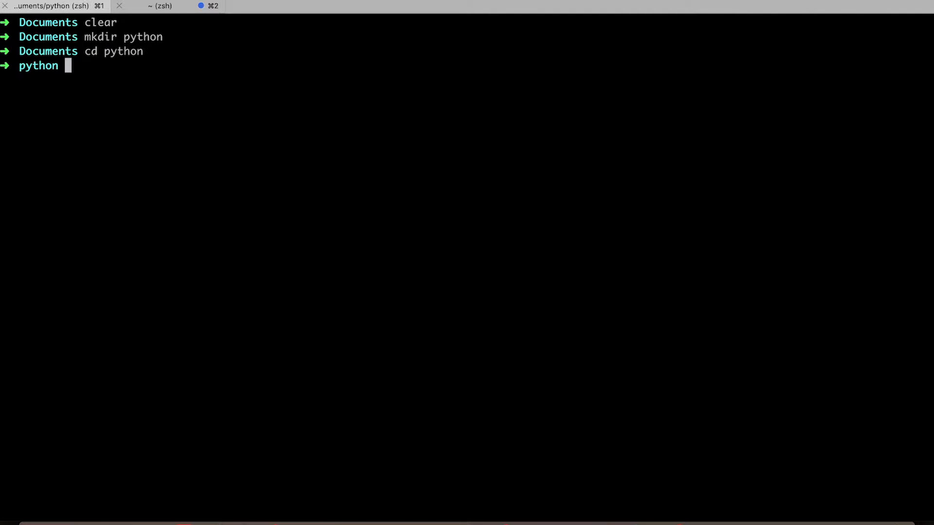
pyautogui.moveTo(124, 96)
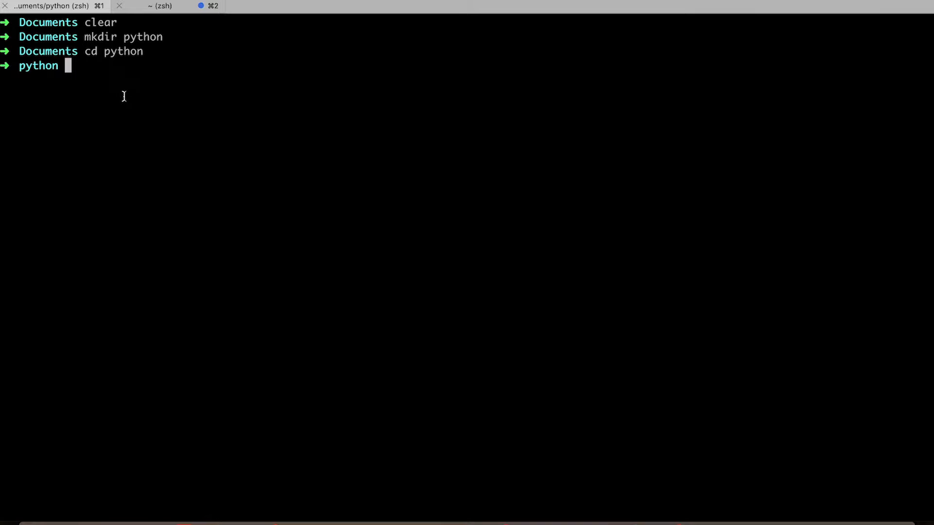
# - Install requests and its dependencies into the current folder with pip3 install requests -t
pyautogui.write('pip3 install')
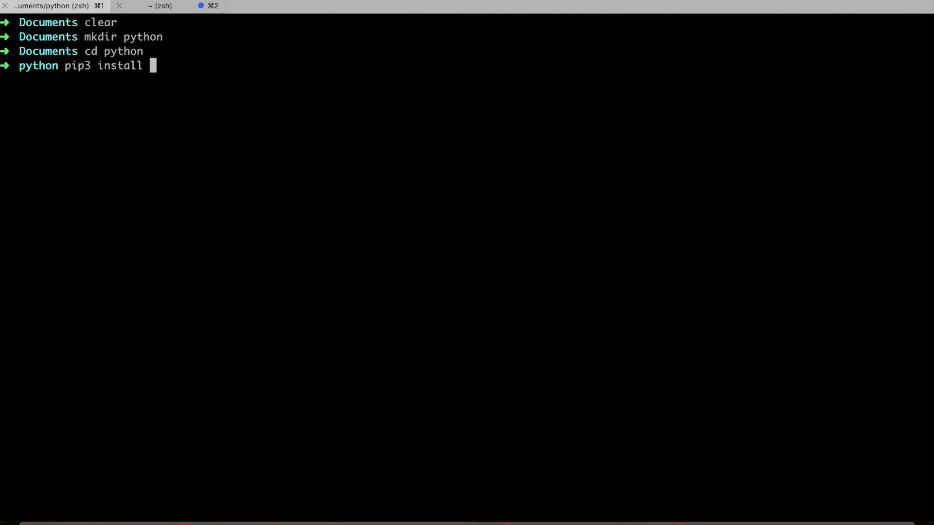
pyautogui.write('request')
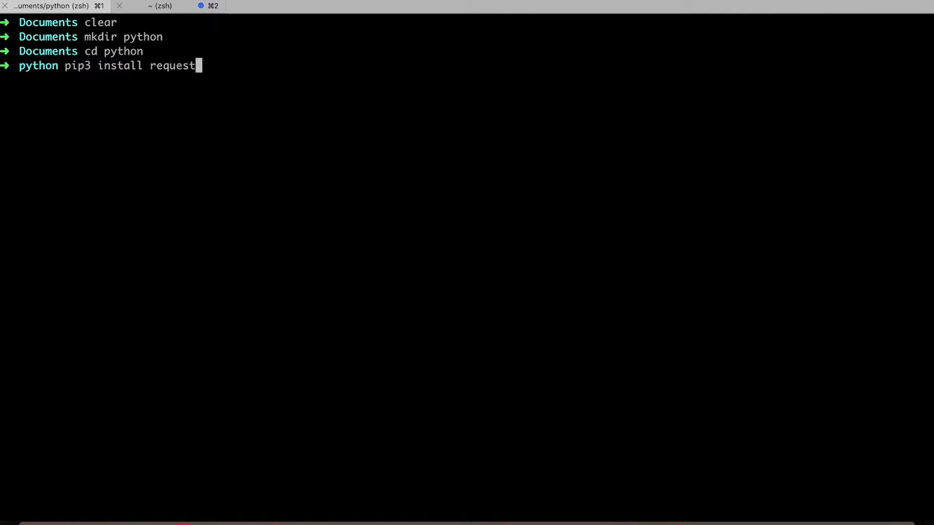
pyautogui.write('s -t')
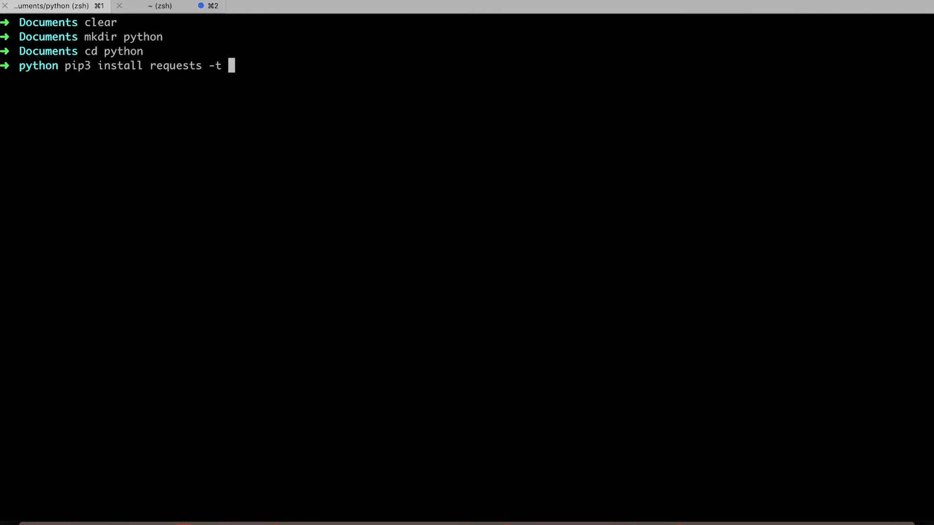
pyautogui.write('.')
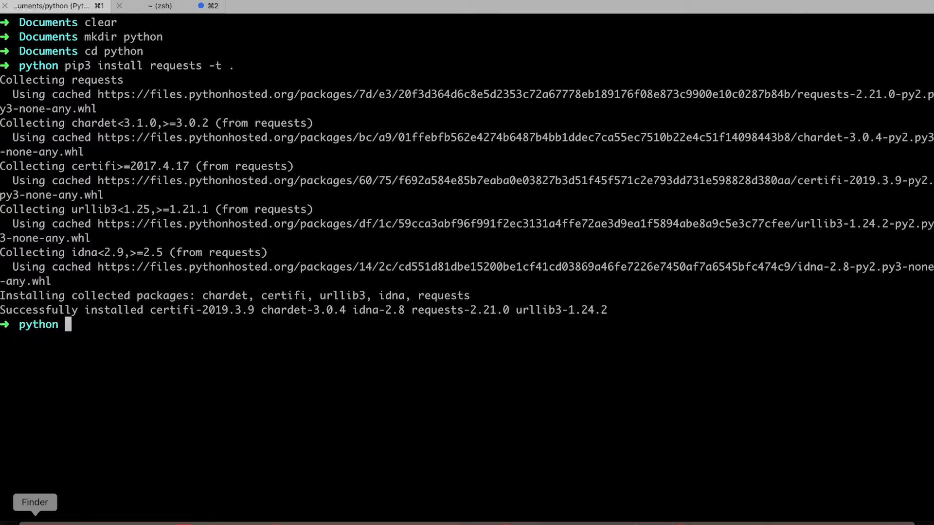
# - Inspect the python folder's installed packages (requests, certifi, chardet, idna, urllib3) in Finder
pyautogui.click(35, 502)
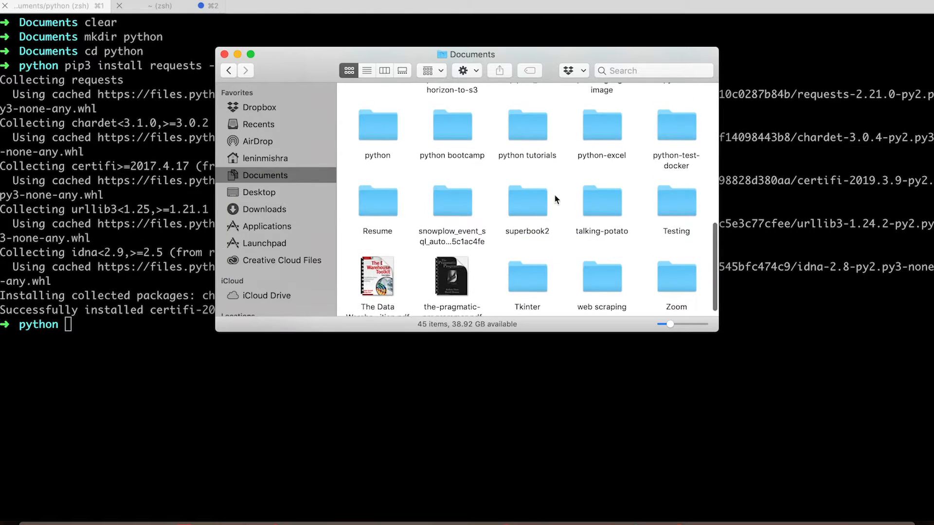
pyautogui.doubleClick(377, 125)
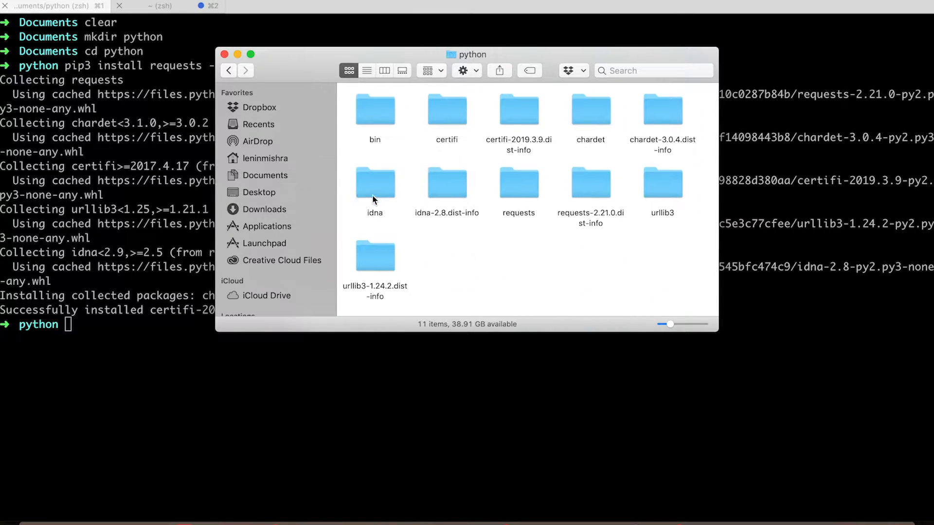
pyautogui.moveTo(503, 257)
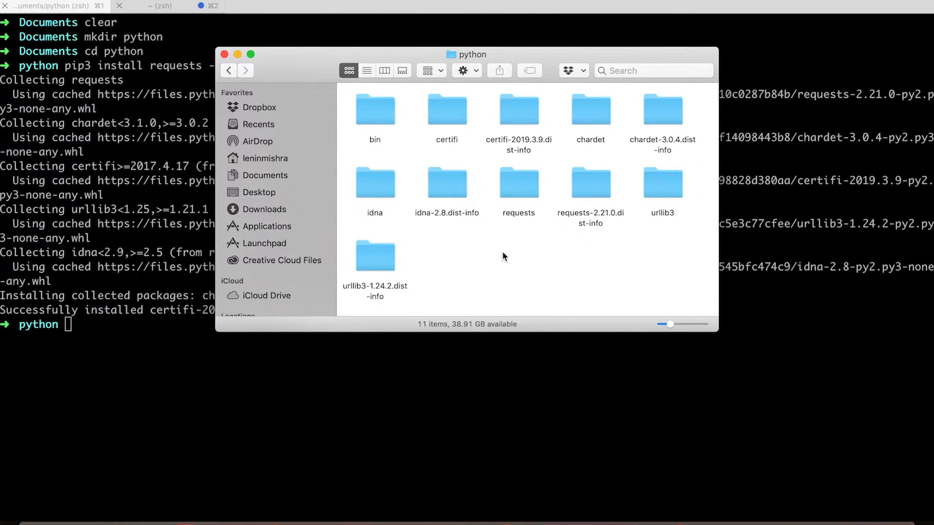
pyautogui.moveTo(471, 242)
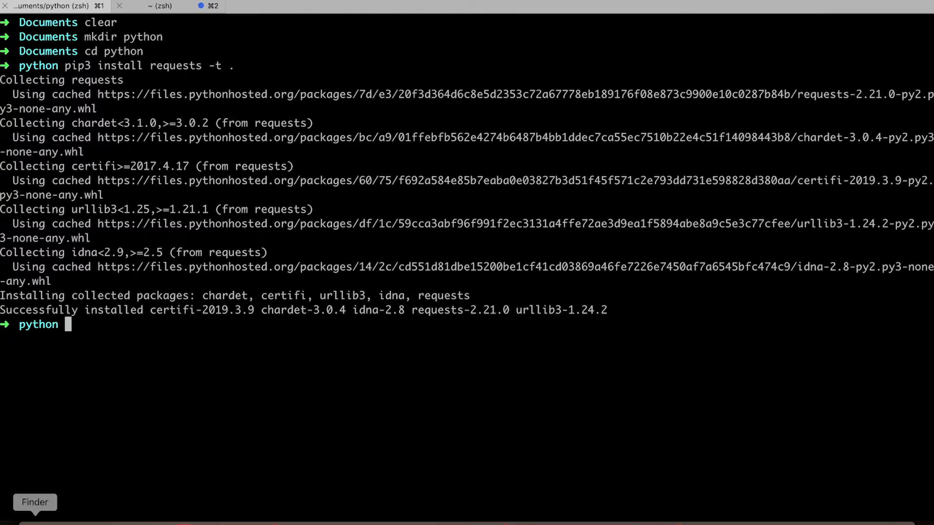
pyautogui.click(35, 502)
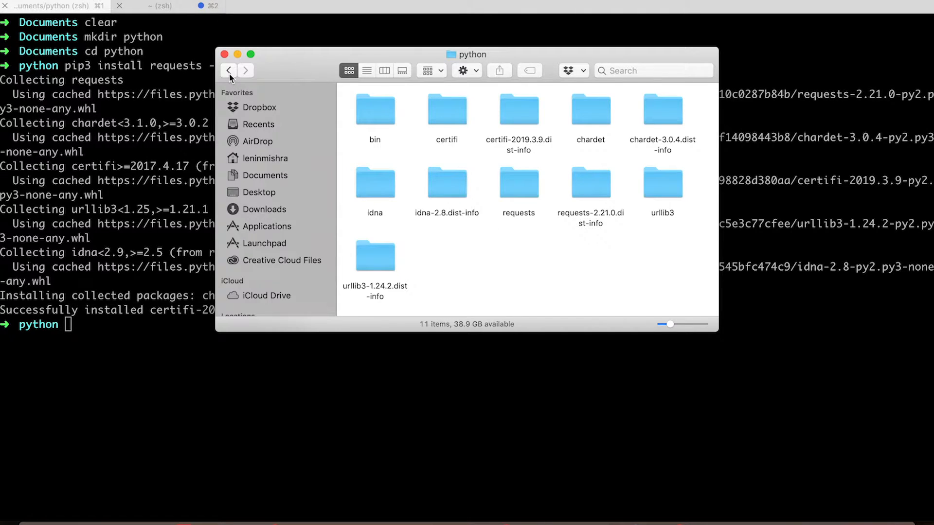
pyautogui.moveTo(229, 70)
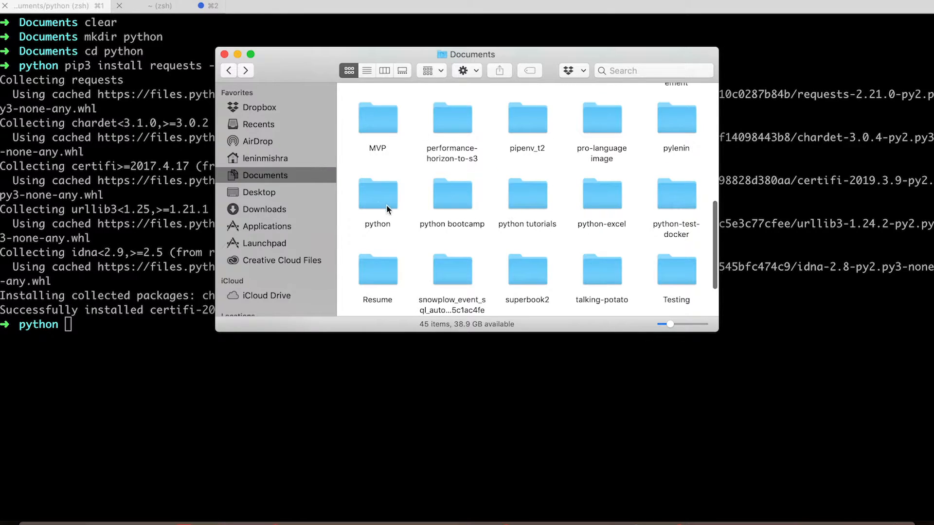
# - Compress the python folder into python.zip for upload
pyautogui.rightClick(378, 193)
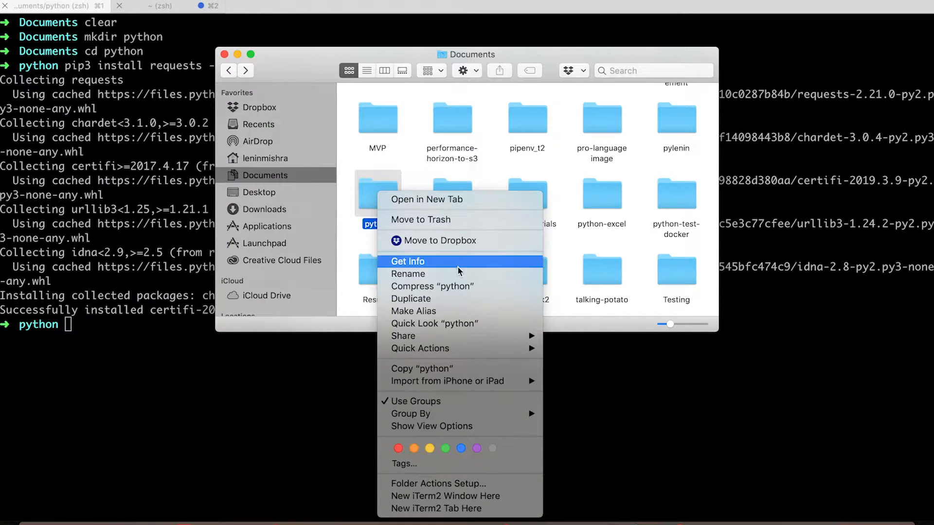
pyautogui.click(432, 286)
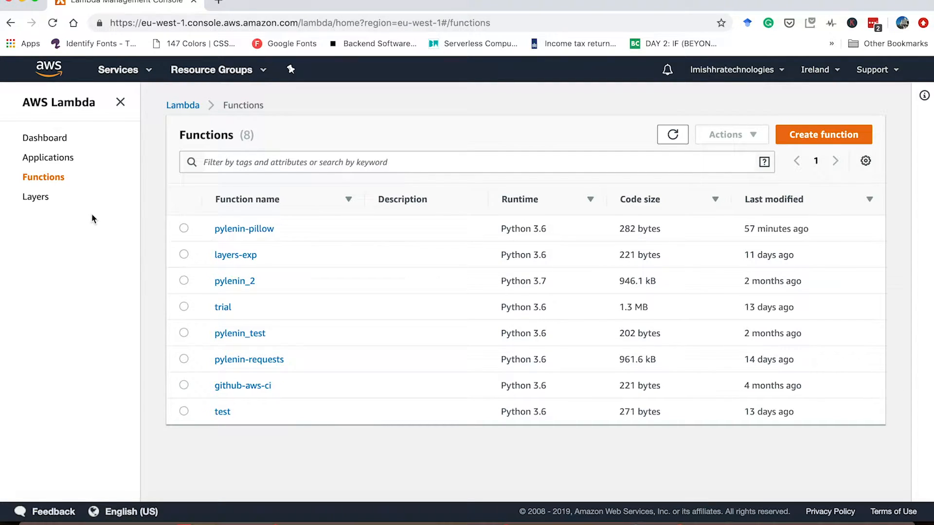
# - Start a new Lambda layer named Requests2_21
pyautogui.click(36, 196)
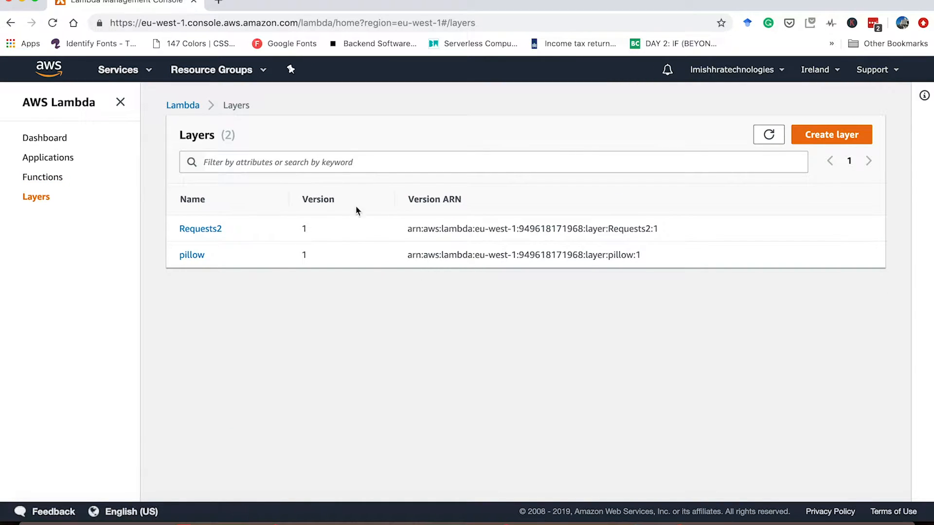
pyautogui.click(830, 134)
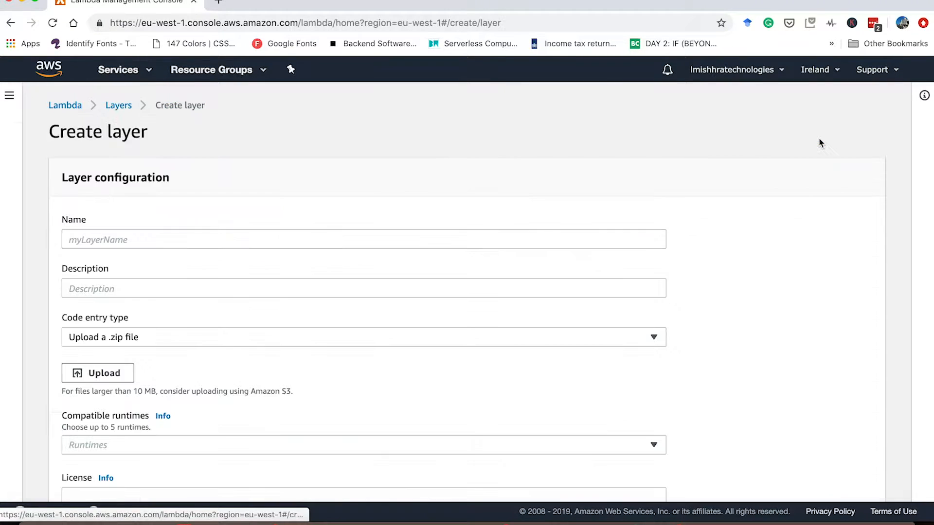
pyautogui.click(363, 240)
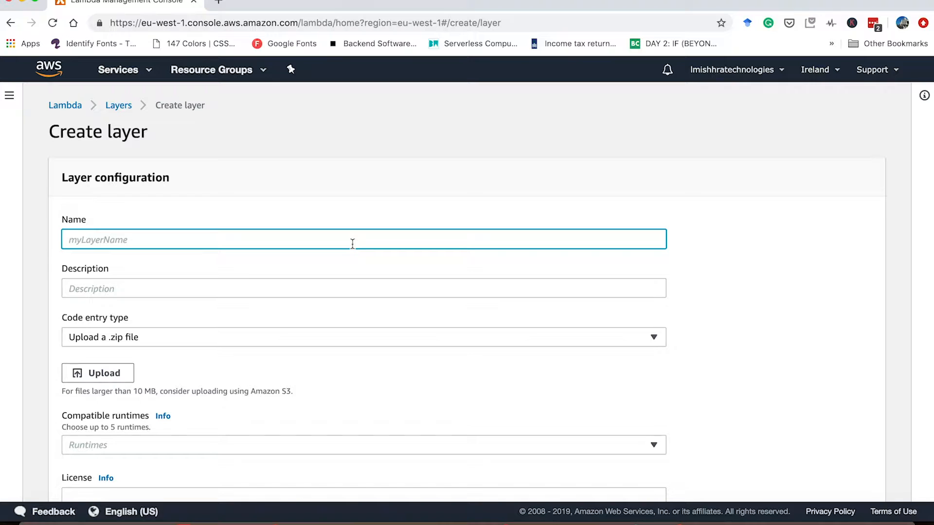
pyautogui.write('Requests')
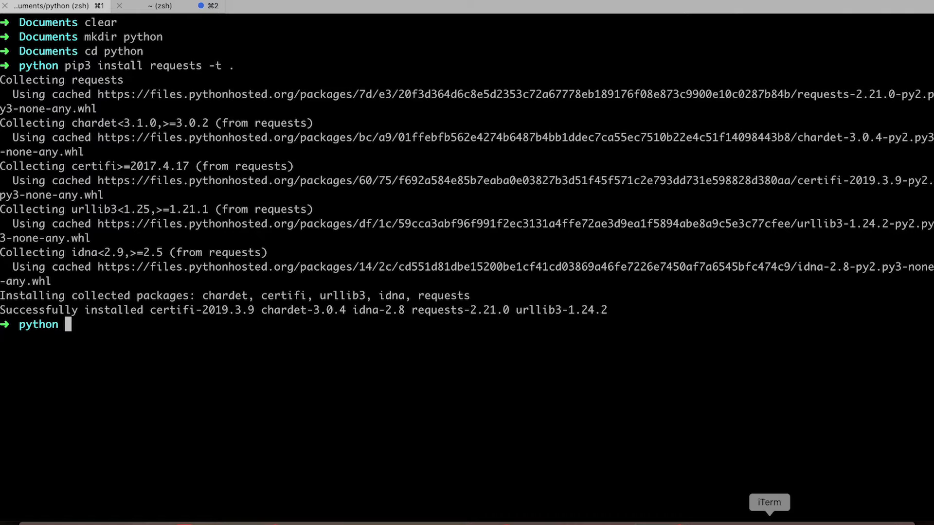
pyautogui.moveTo(137, 458)
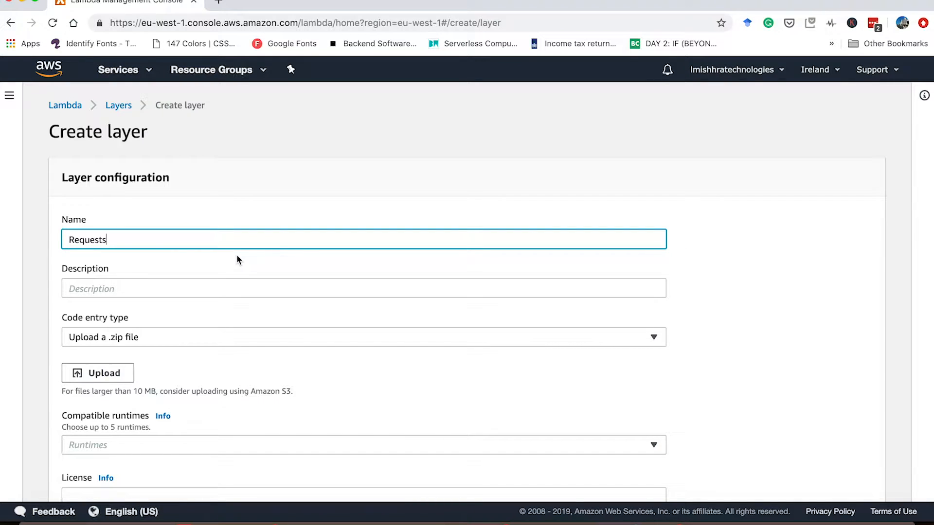
pyautogui.write('2_21')
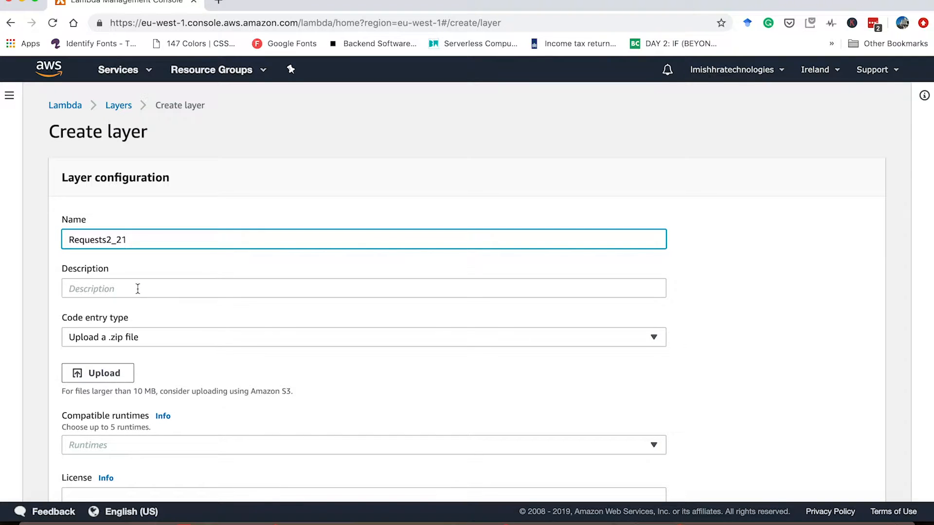
# - Describe the layer as 'this is the requests library'
pyautogui.write('this is')
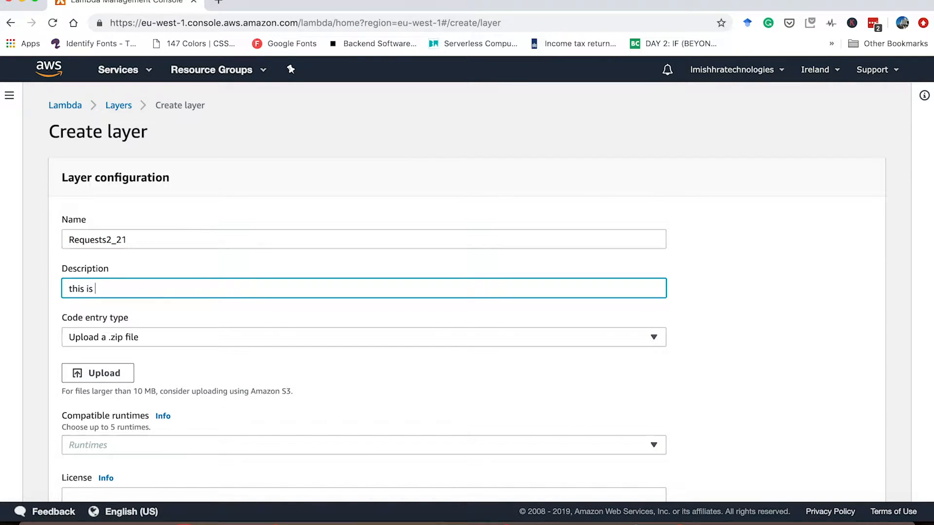
pyautogui.write('the requests libra')
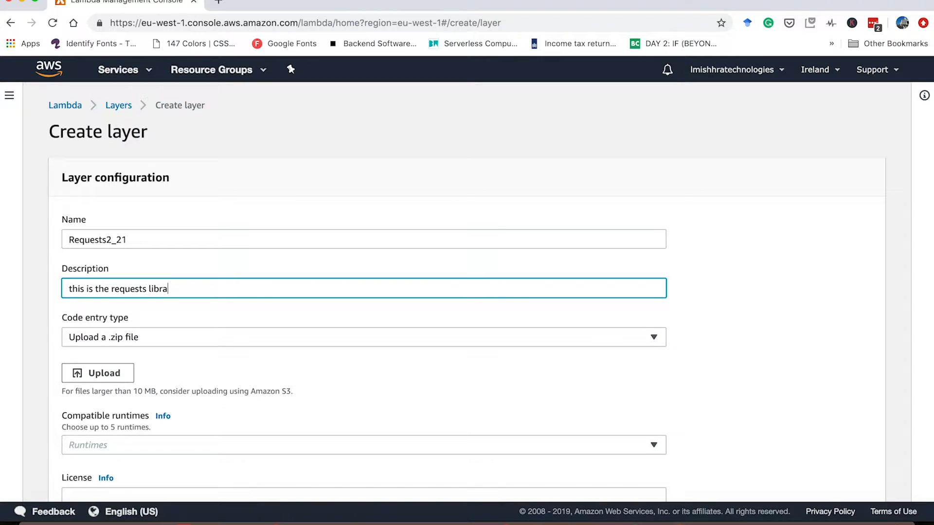
pyautogui.write('ry')
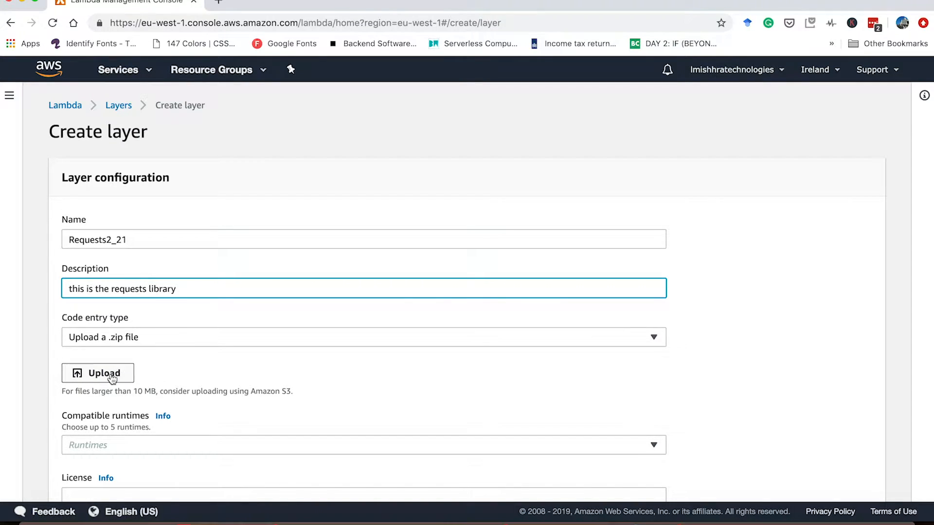
# - Upload python.zip as the layer code and add Python 3.6 and 3.7 as compatible runtimes
pyautogui.click(98, 373)
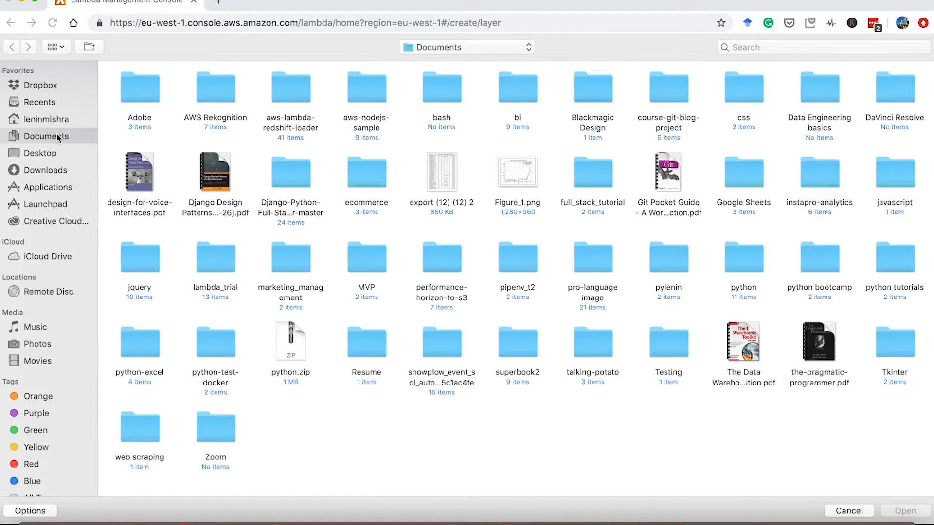
pyautogui.click(291, 342)
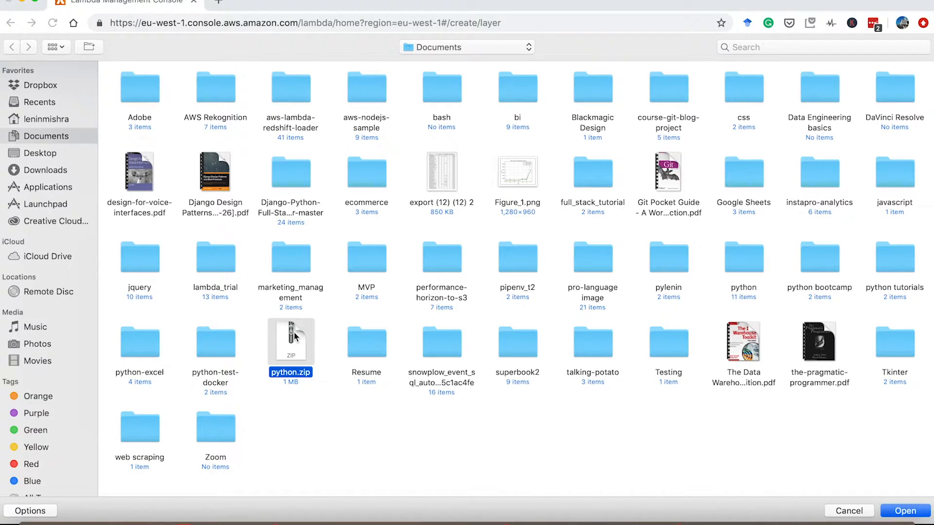
pyautogui.click(904, 511)
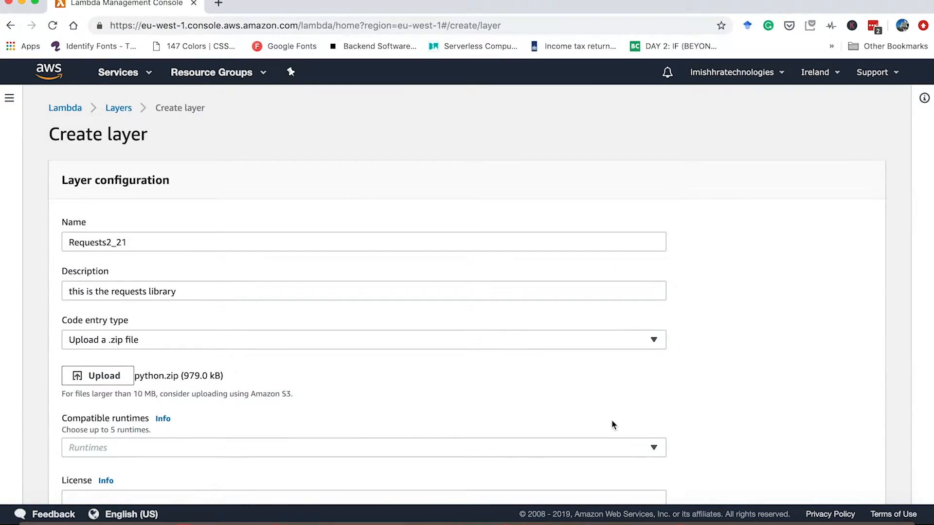
pyautogui.scroll(-3)
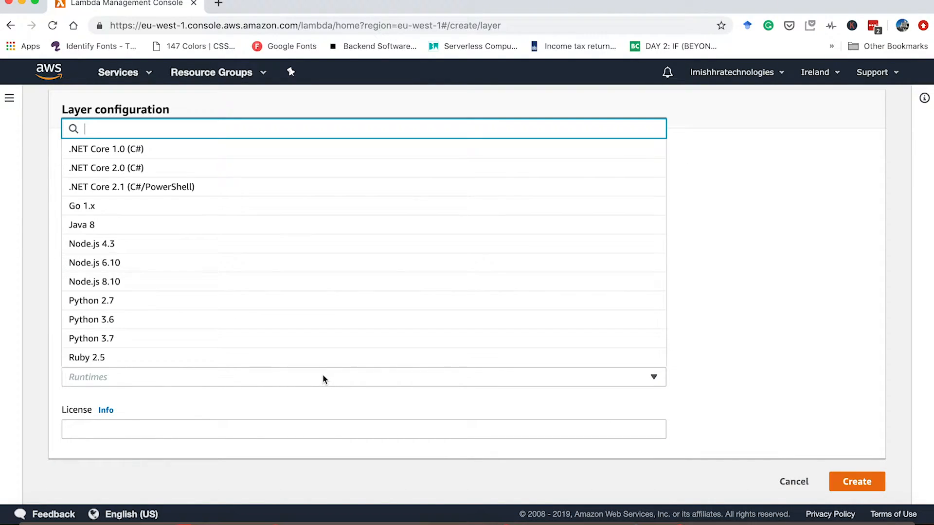
pyautogui.moveTo(330, 320)
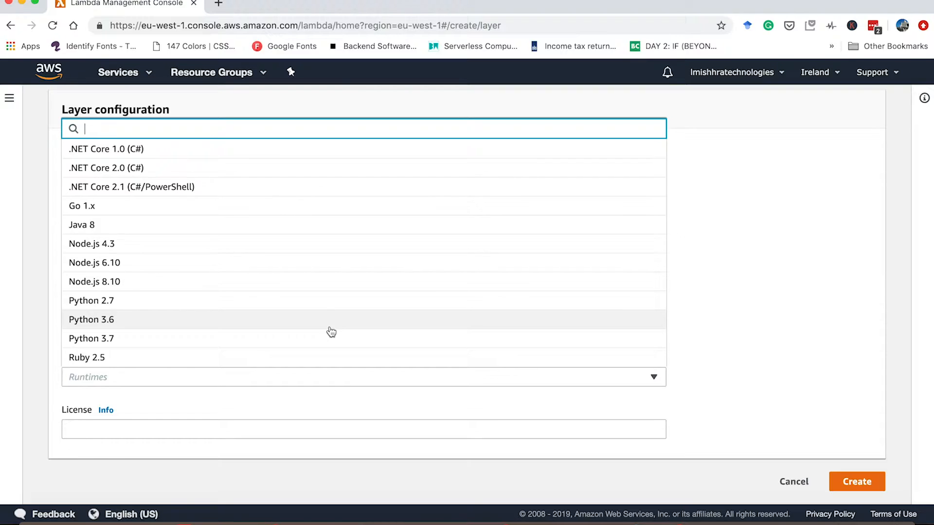
pyautogui.moveTo(330, 331)
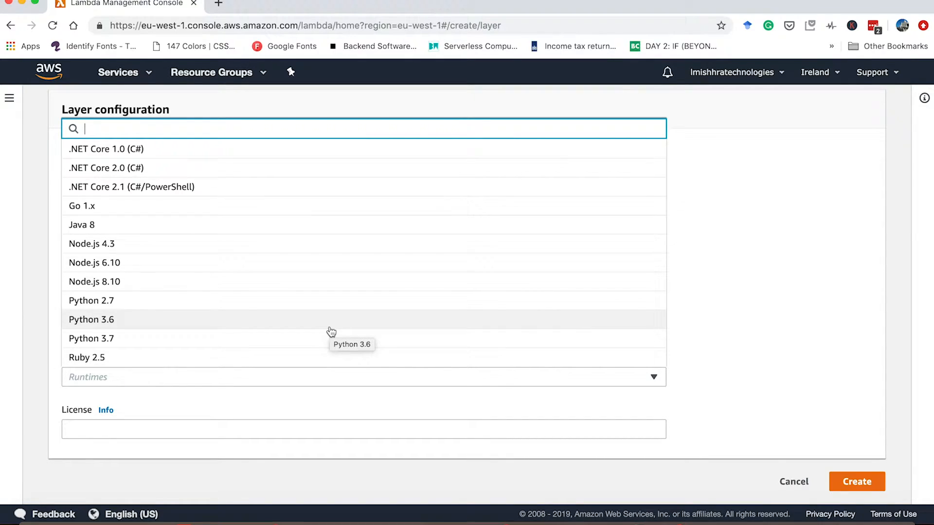
pyautogui.click(92, 319)
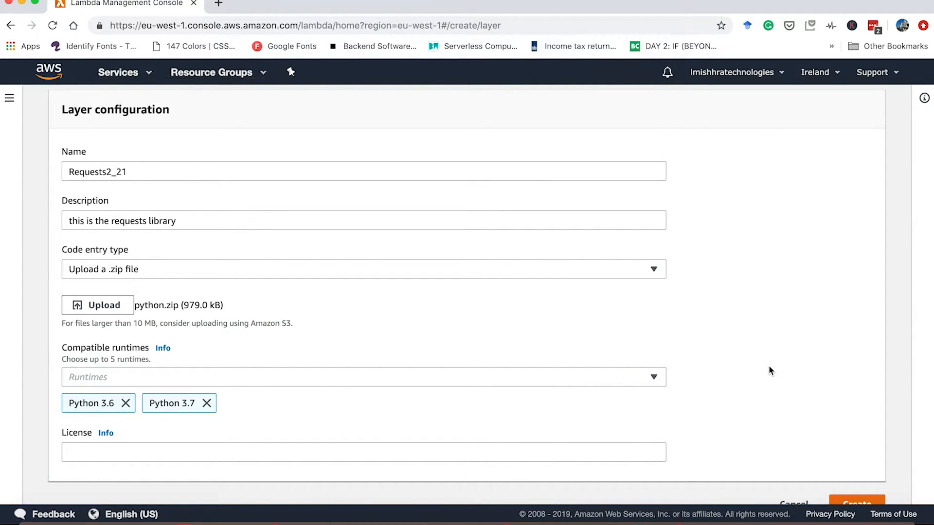
# - Publish the Requests2_21 layer and begin creating a new function from the Functions list
pyautogui.scroll(-3)
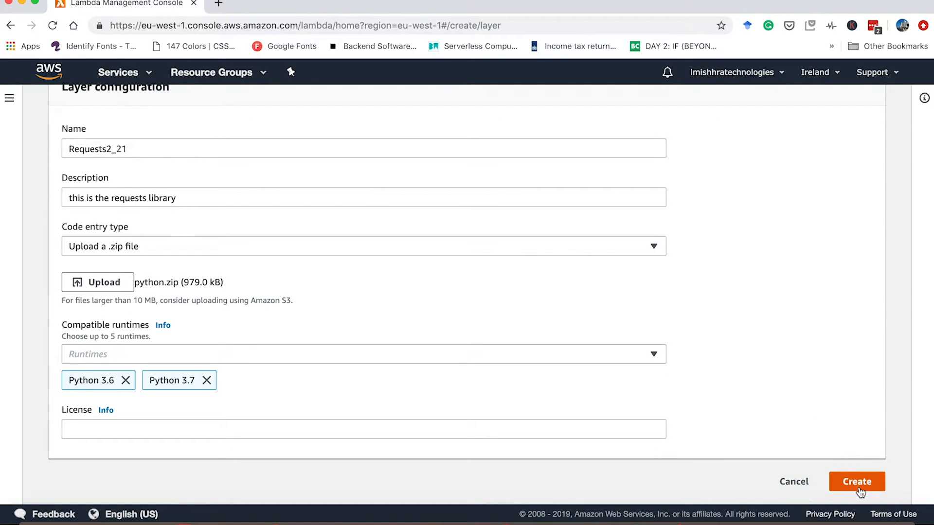
pyautogui.click(857, 482)
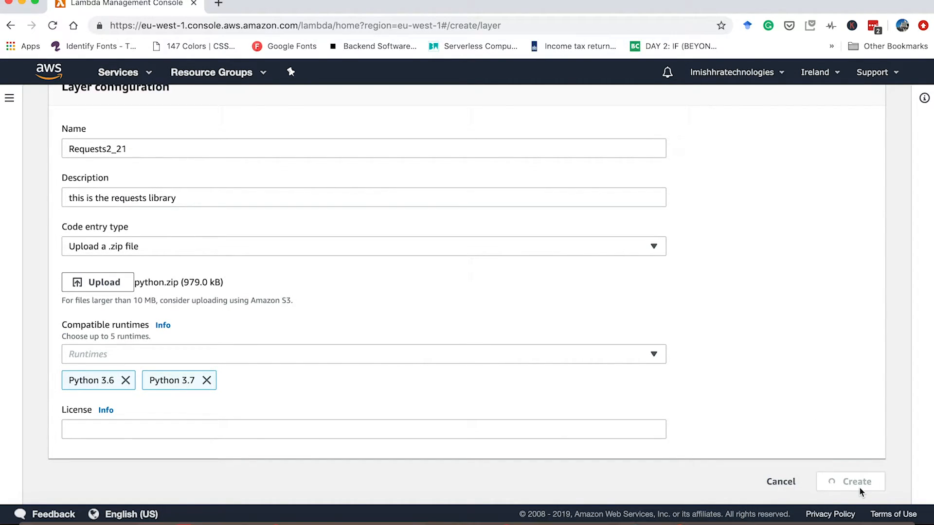
pyautogui.click(858, 482)
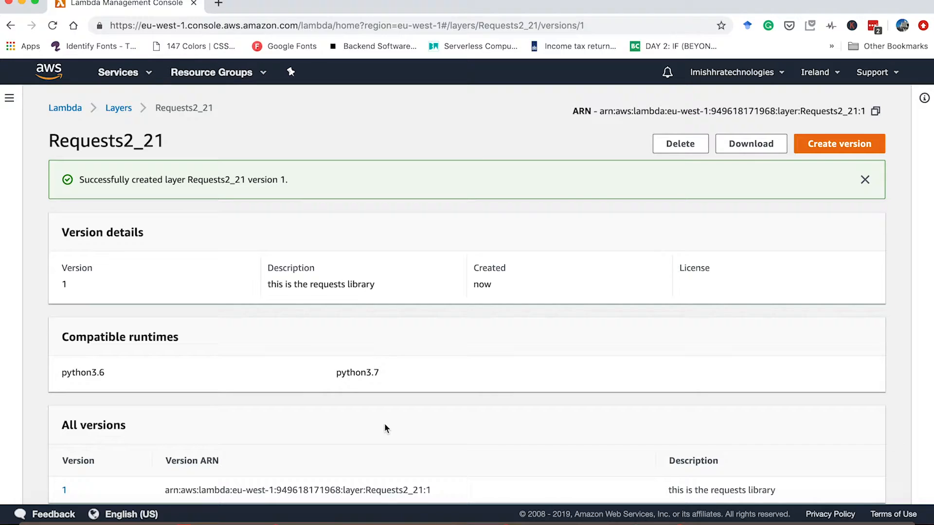
pyautogui.moveTo(117, 199)
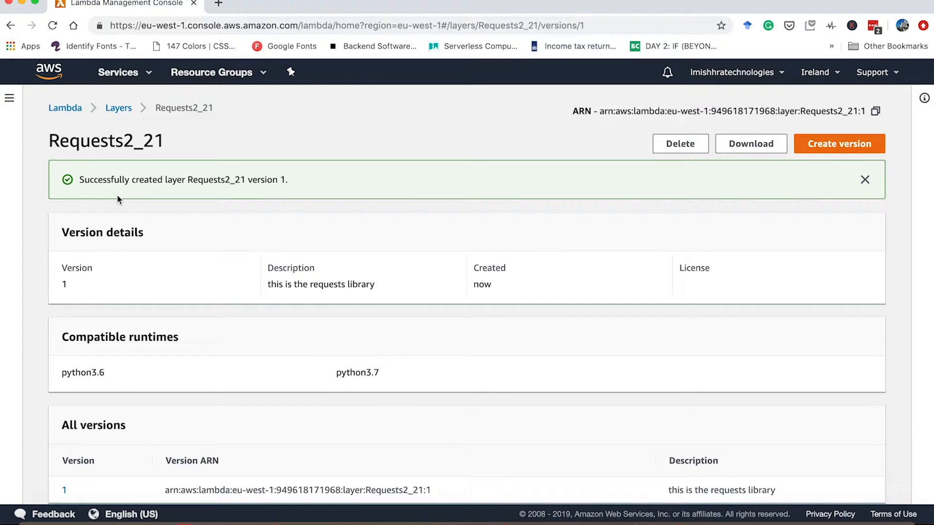
pyautogui.click(8, 97)
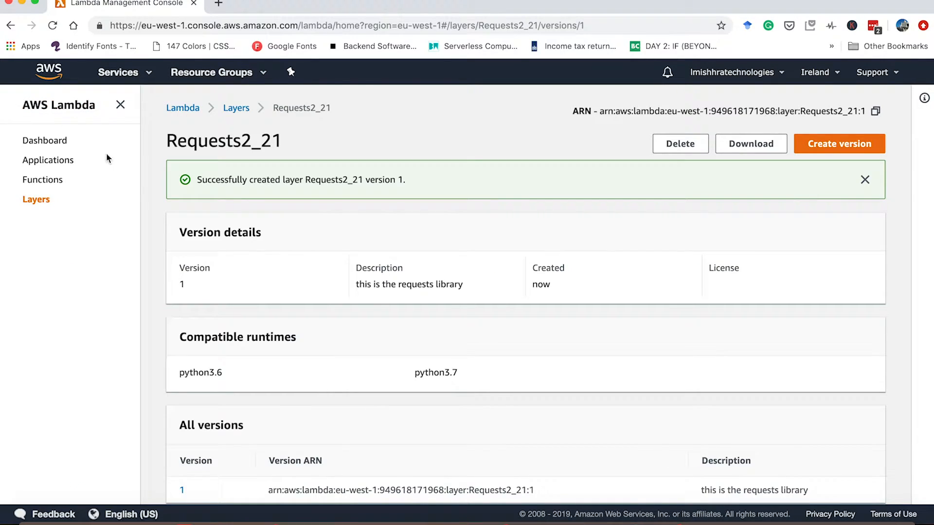
pyautogui.click(42, 179)
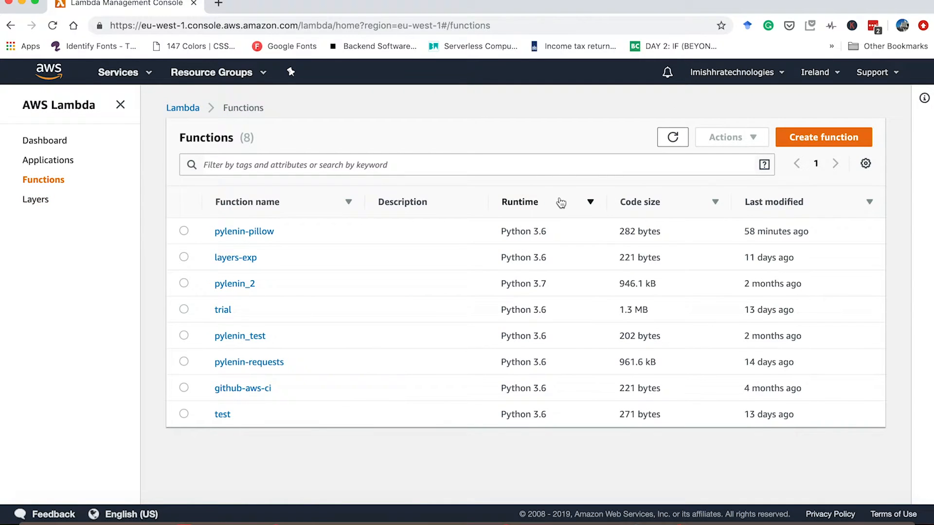
pyautogui.click(824, 137)
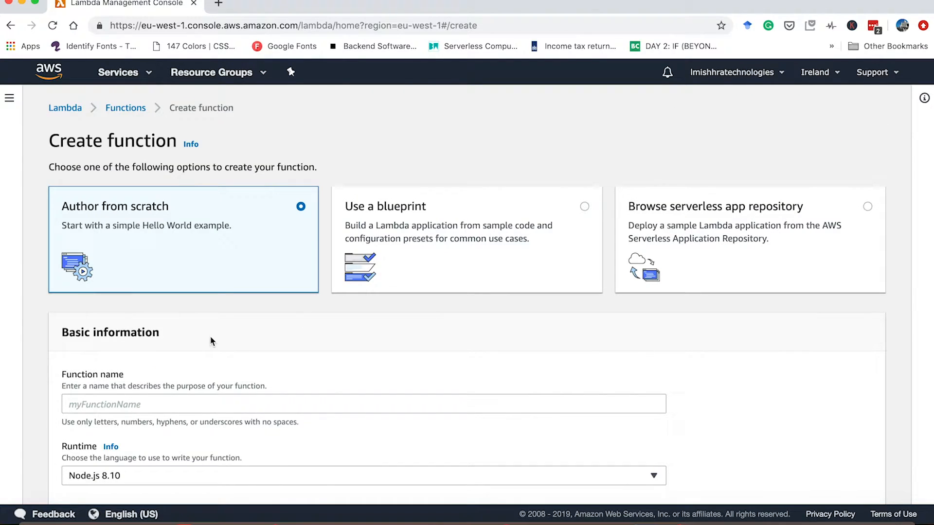
# - Create the function requests-trial with the Python 3.6 runtime
pyautogui.write('requ')
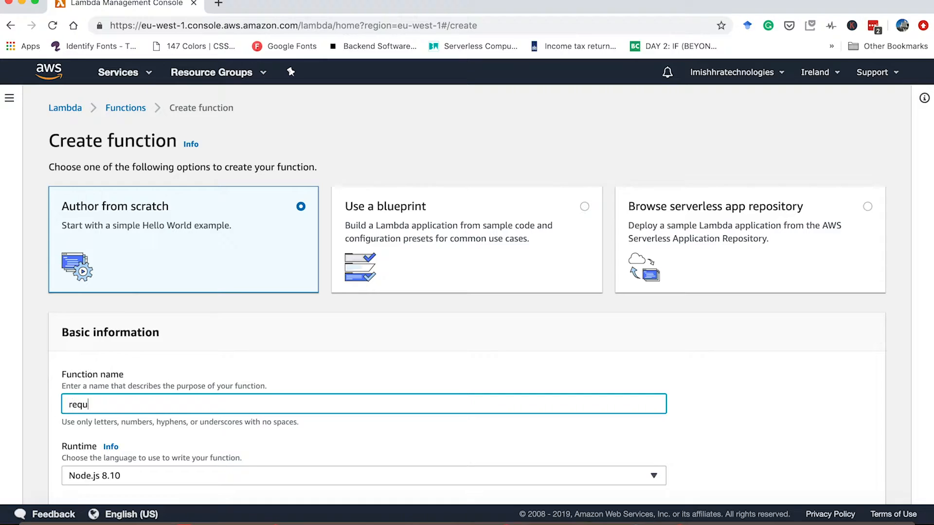
pyautogui.write('ests-trial')
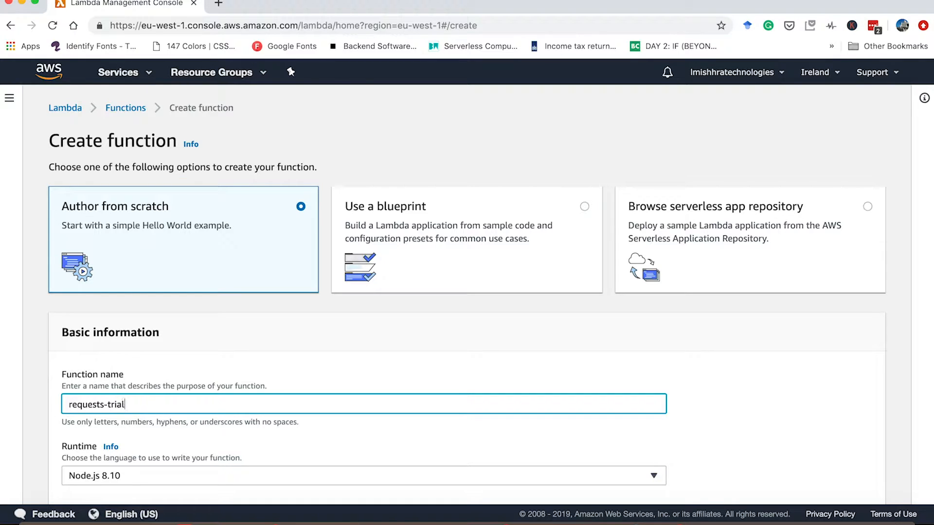
pyautogui.click(363, 476)
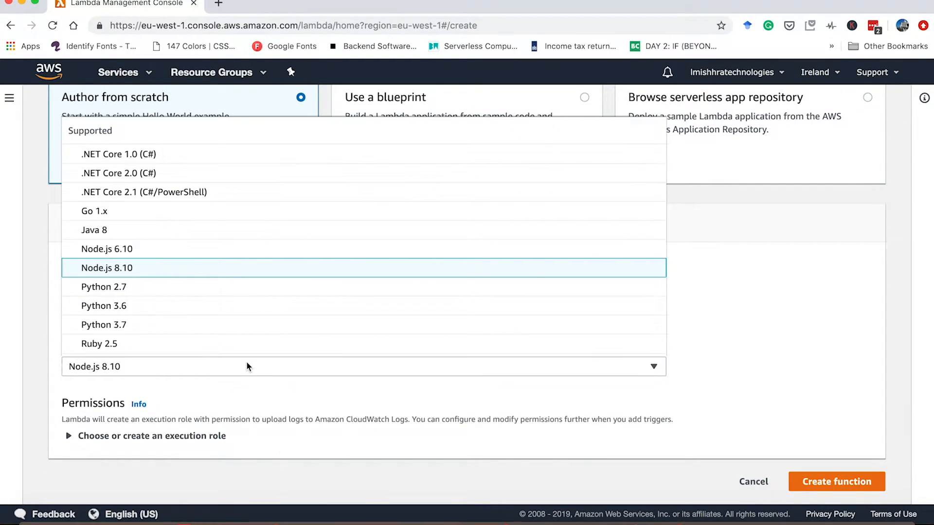
pyautogui.click(104, 306)
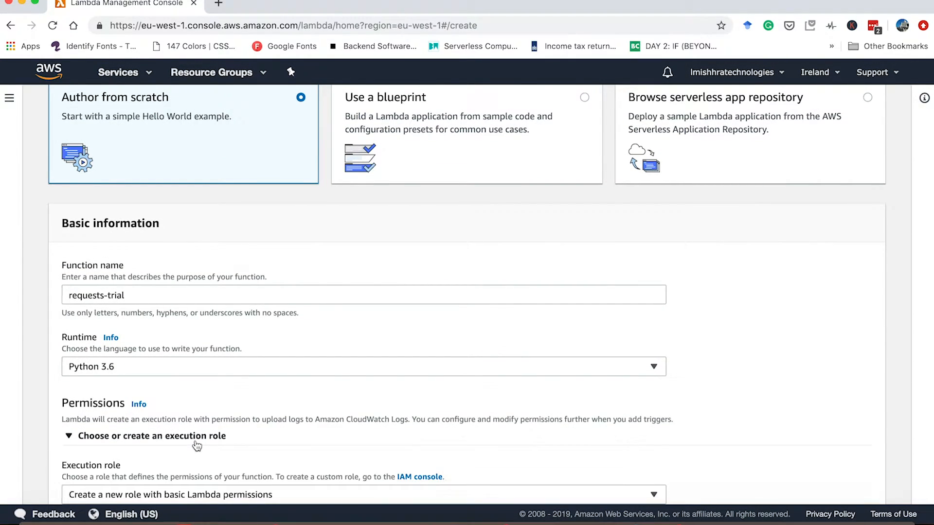
pyautogui.scroll(-3)
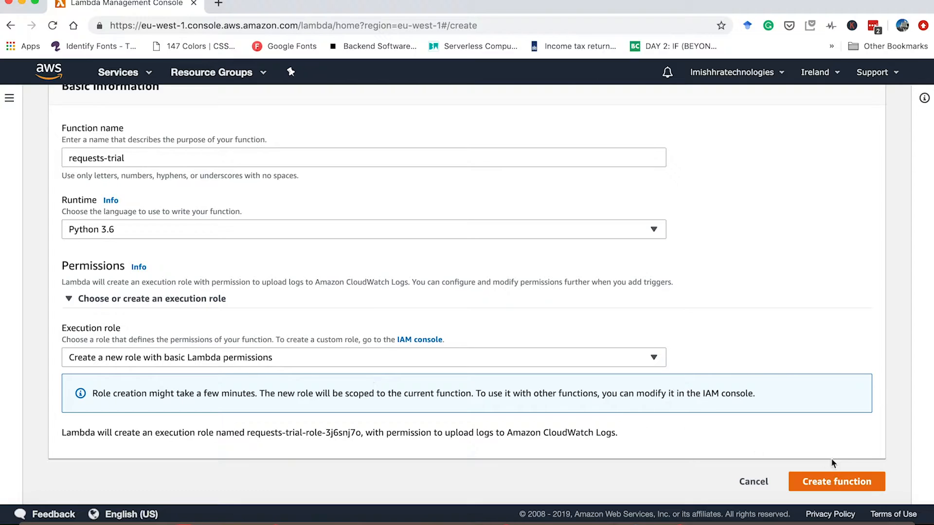
pyautogui.click(836, 482)
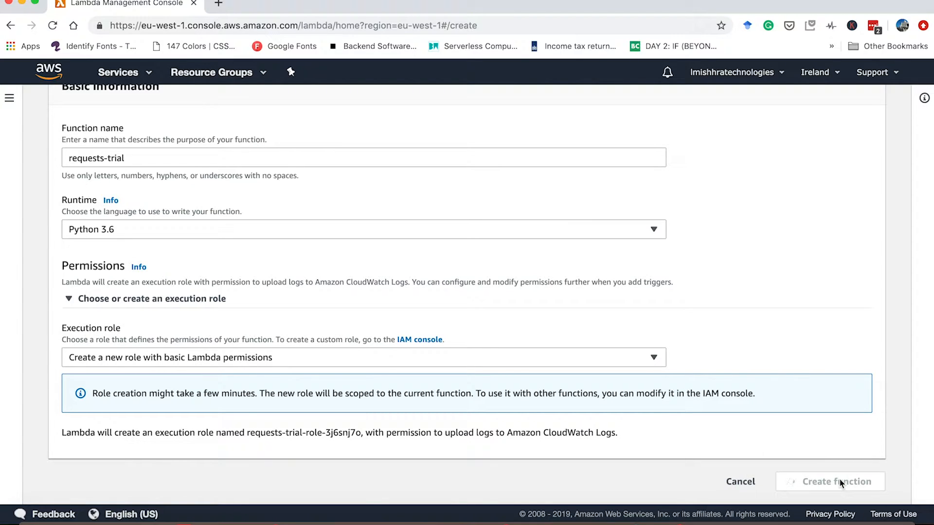
pyautogui.click(830, 482)
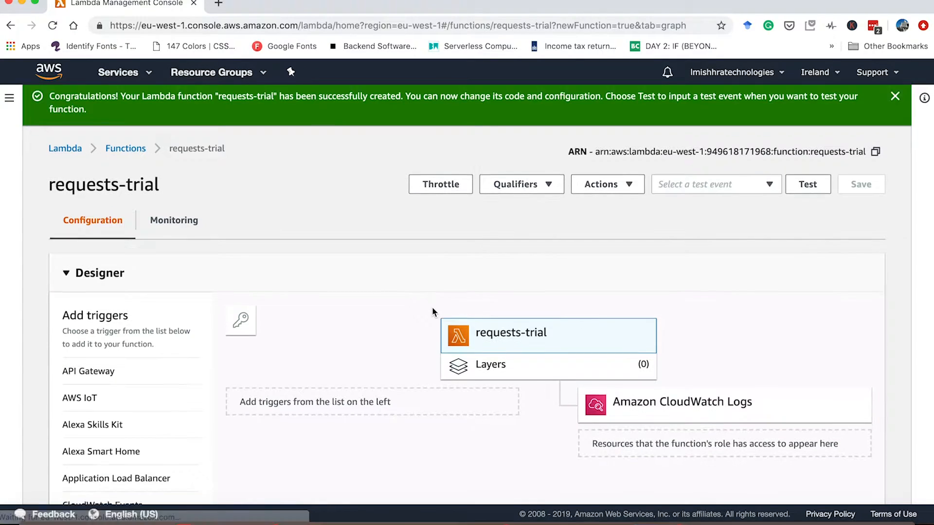
# - Add 'import requests' below 'import json' in lambda_function.py, leaving it unsaved
pyautogui.scroll(-3)
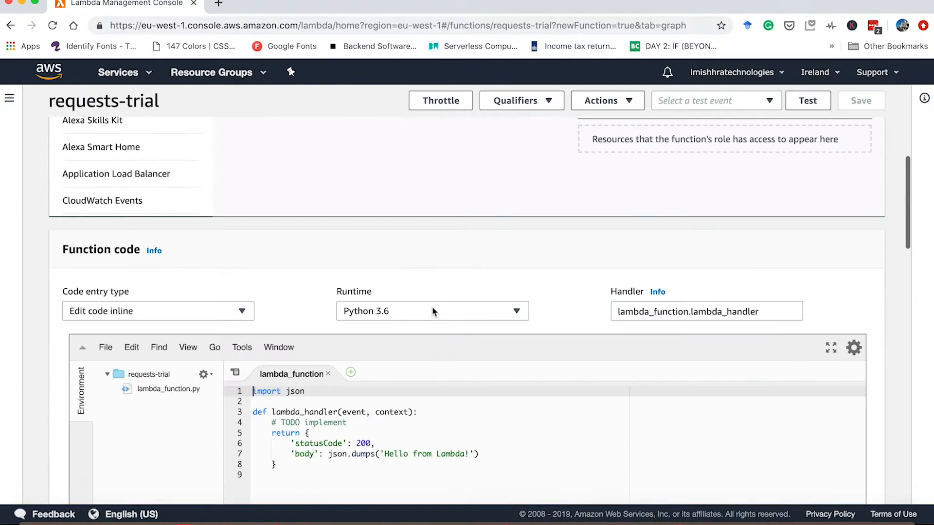
pyautogui.scroll(-3)
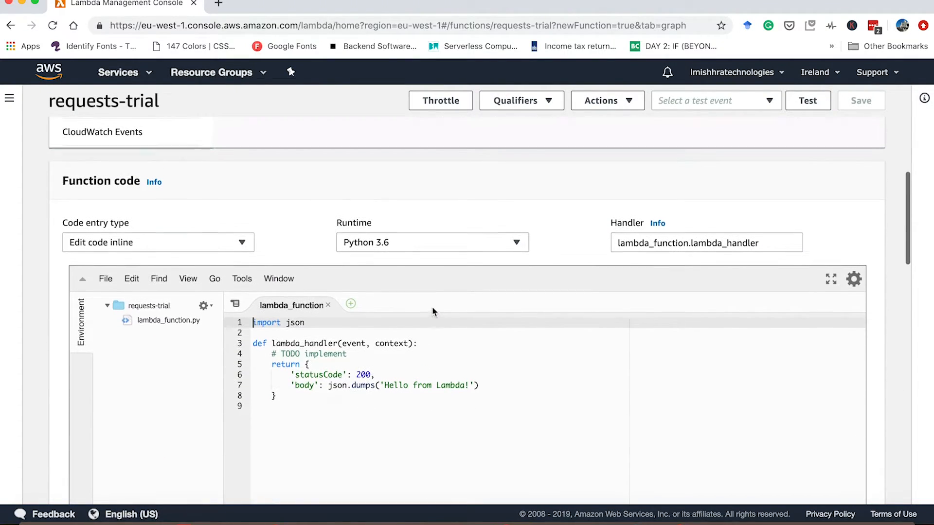
pyautogui.scroll(3)
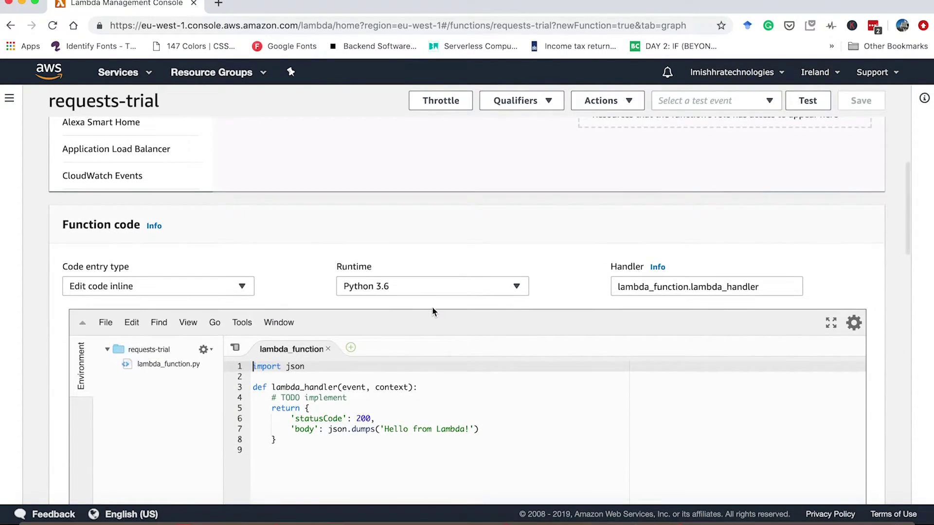
pyautogui.scroll(-3)
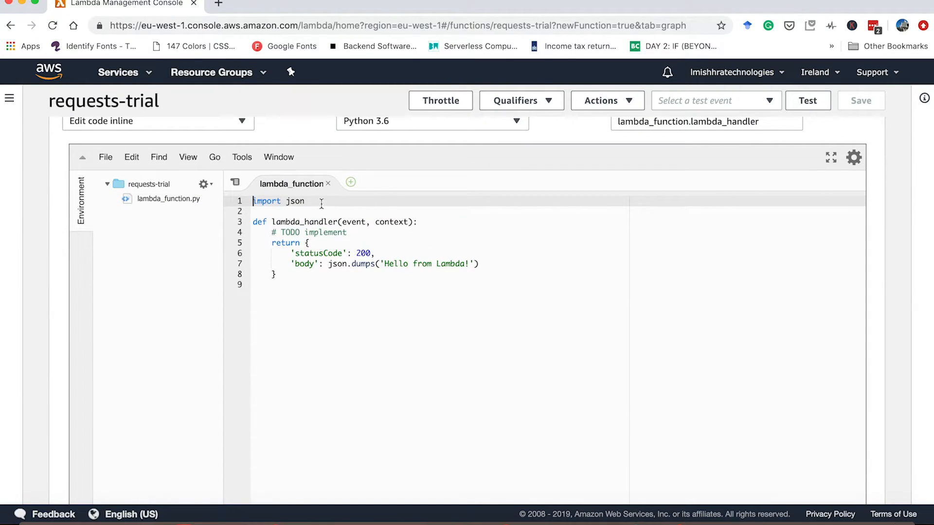
pyautogui.write('impor')
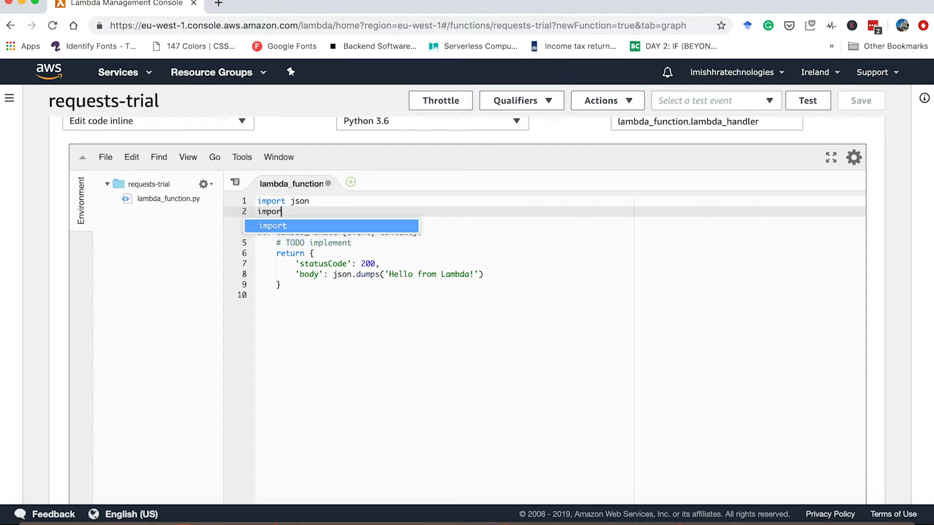
pyautogui.write('requests')
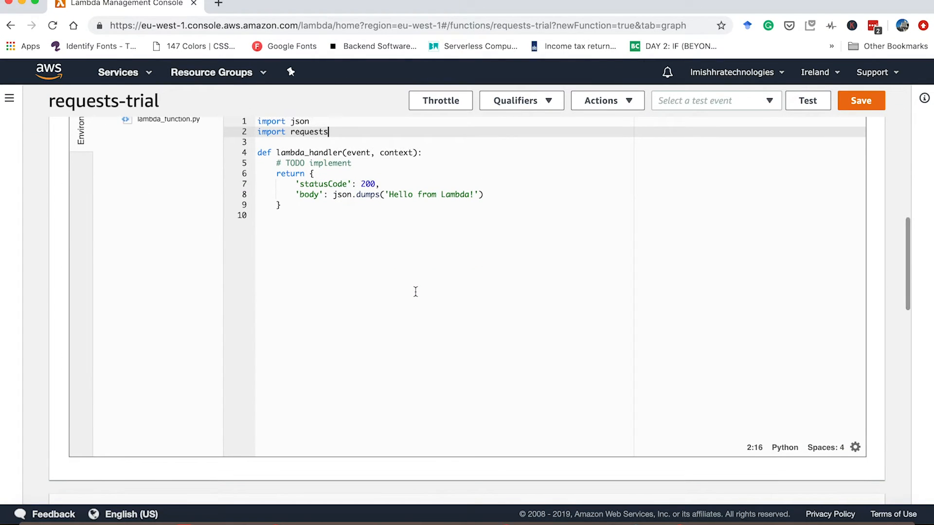
pyautogui.scroll(3)
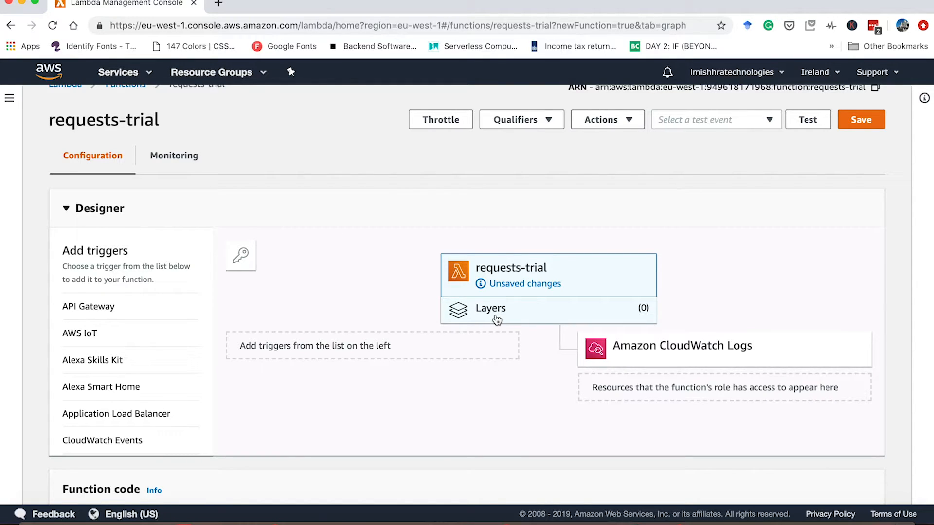
# - Attach Requests2_21 version 1 to requests-trial and save the function
pyautogui.click(490, 309)
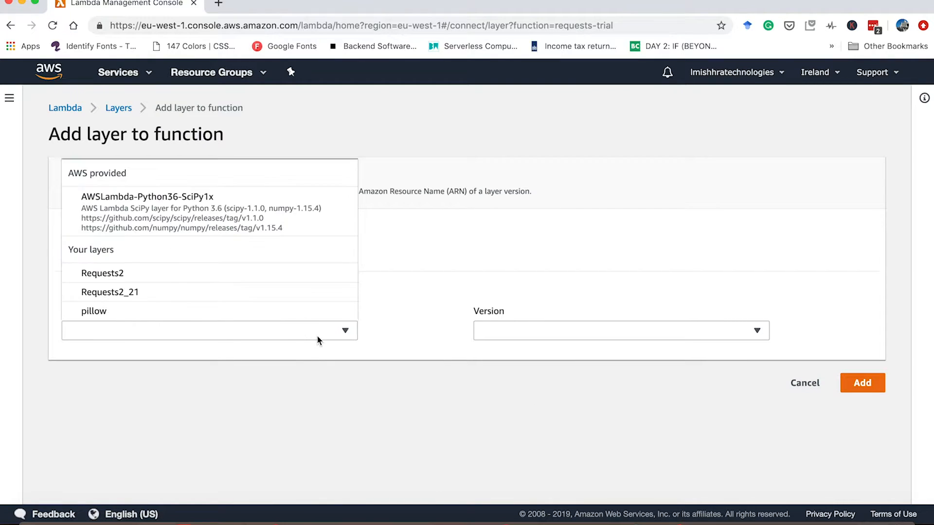
pyautogui.moveTo(163, 292)
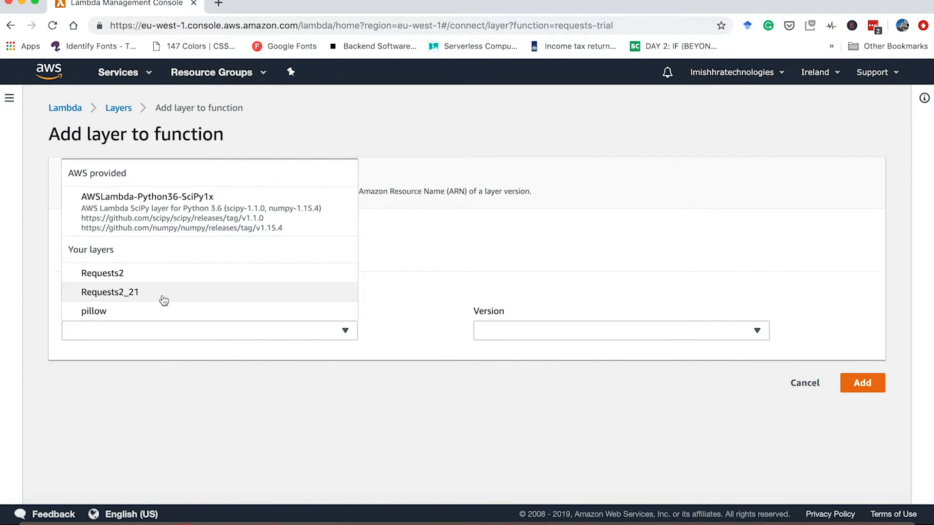
pyautogui.moveTo(150, 299)
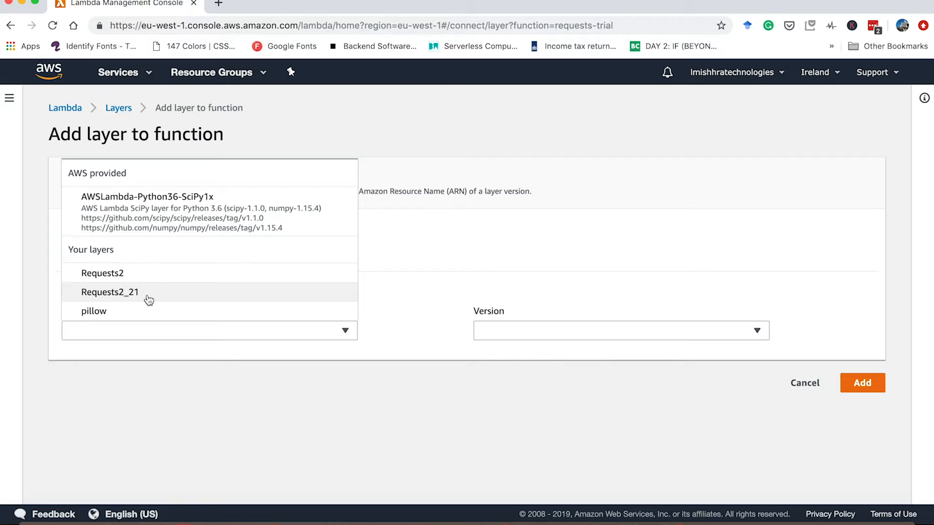
pyautogui.click(110, 292)
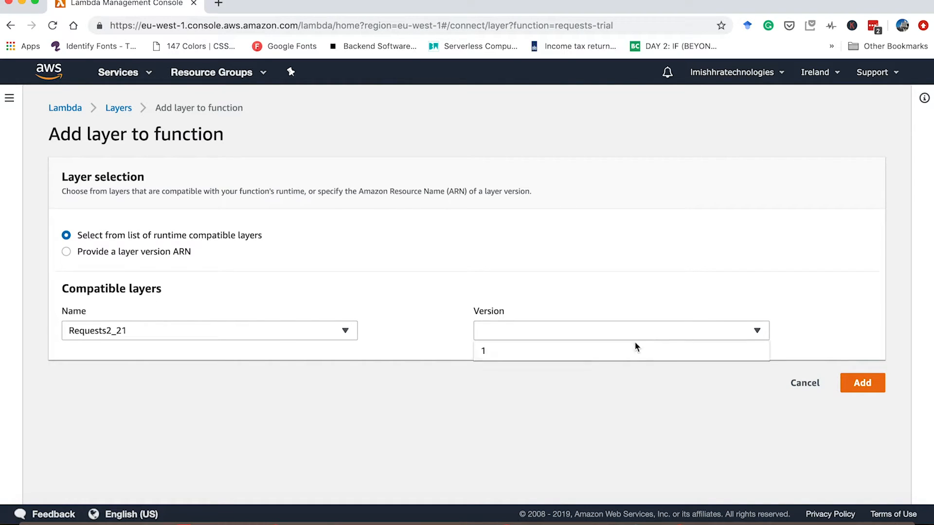
pyautogui.click(483, 351)
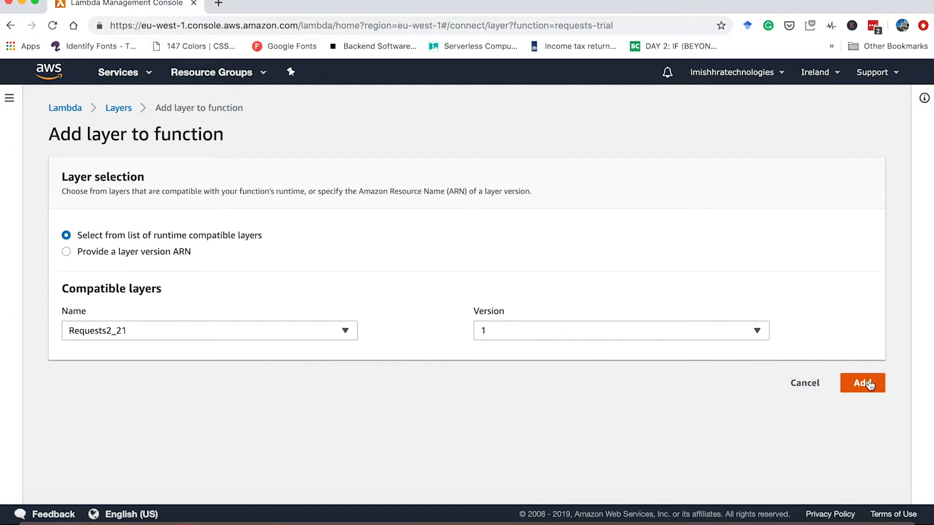
pyautogui.click(863, 383)
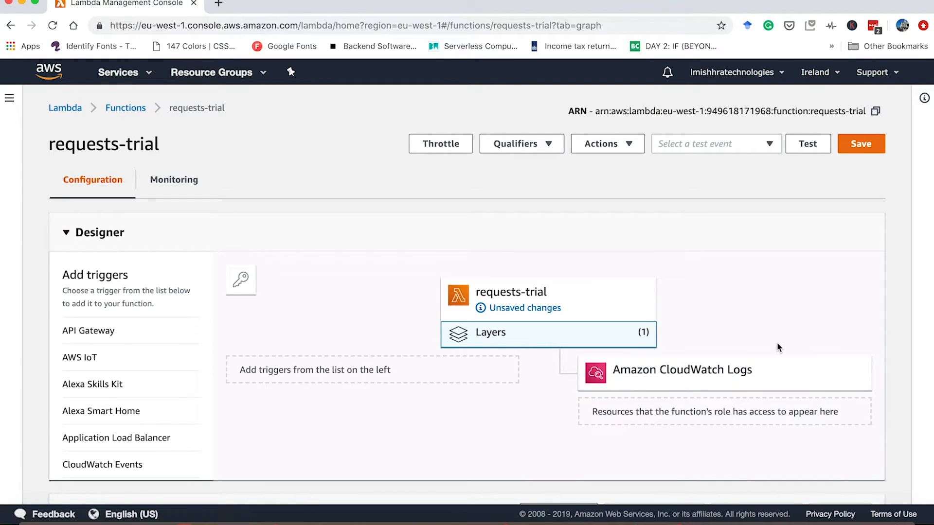
pyautogui.click(859, 144)
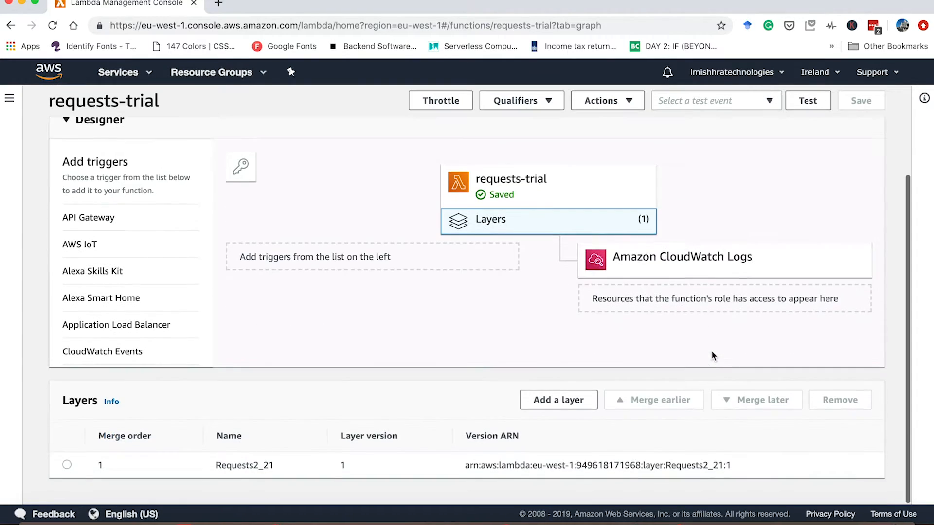
# - Create a test event named trial for requests-trial
pyautogui.scroll(3)
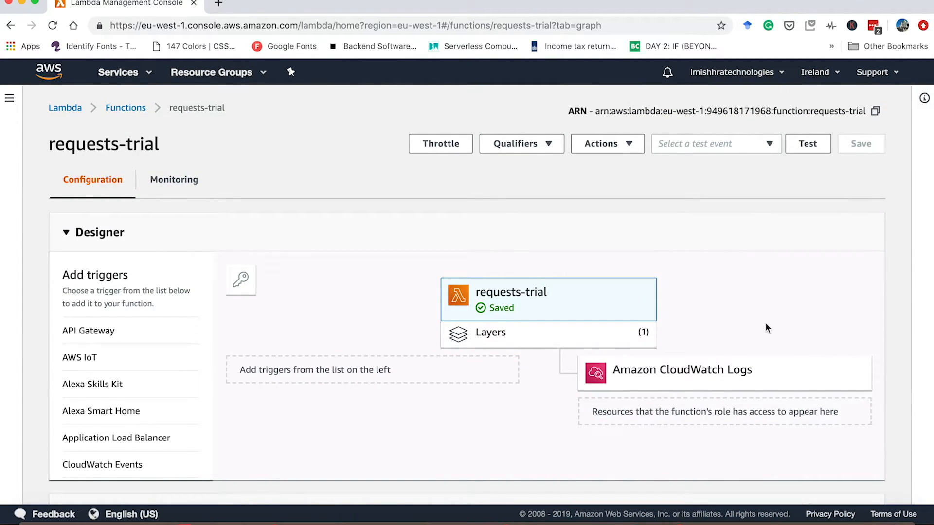
pyautogui.scroll(-3)
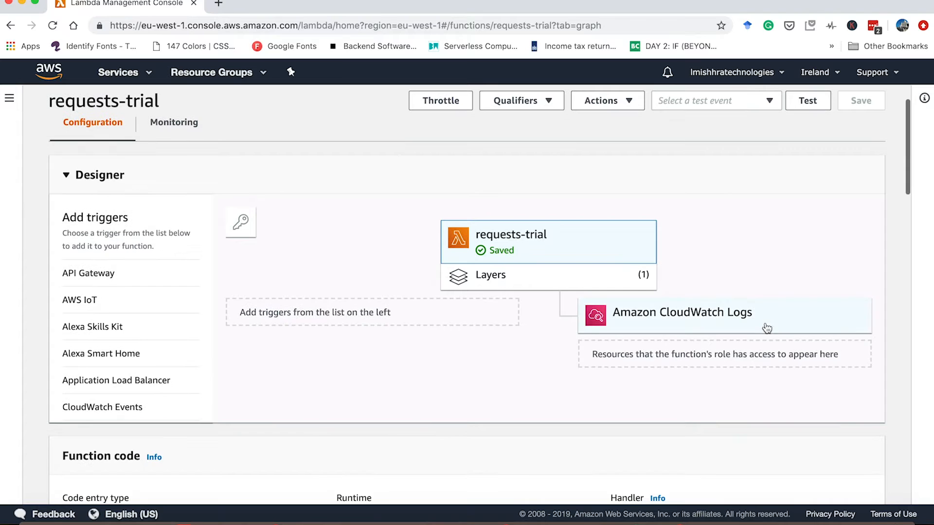
pyautogui.scroll(-3)
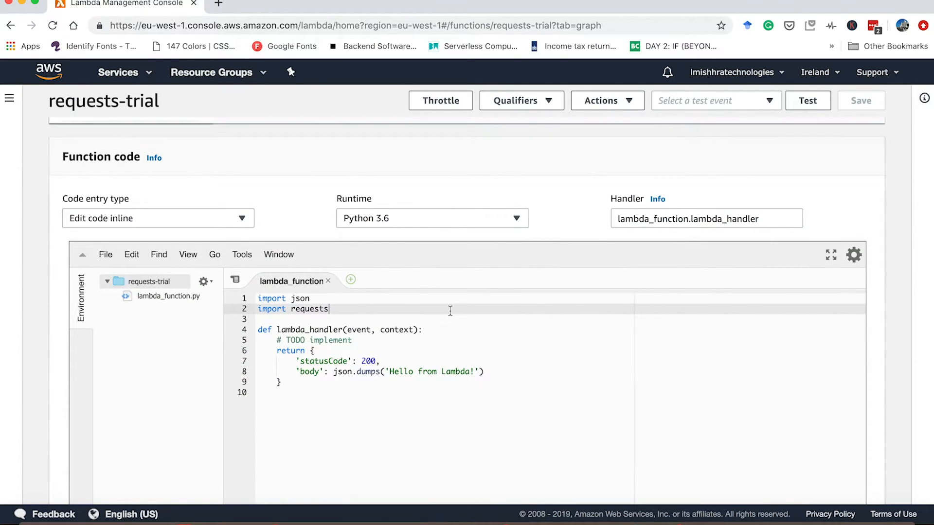
pyautogui.scroll(3)
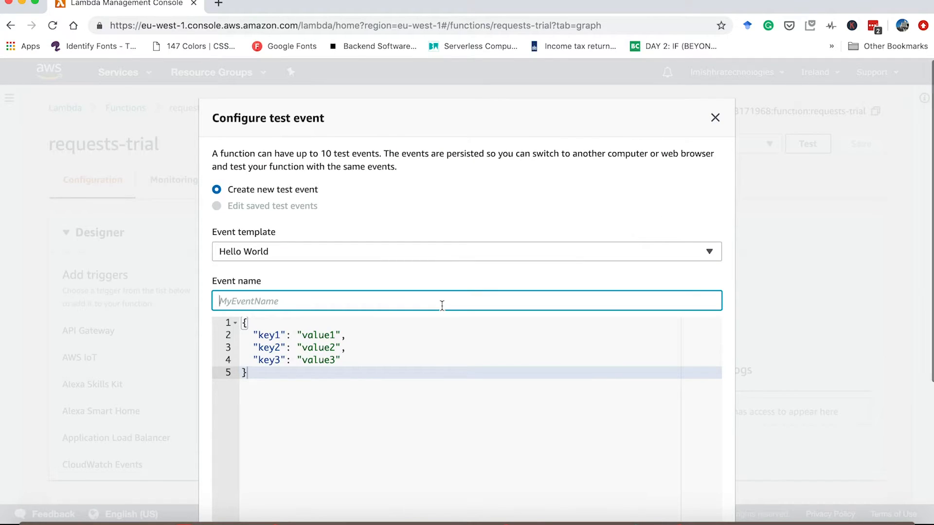
pyautogui.write('trial')
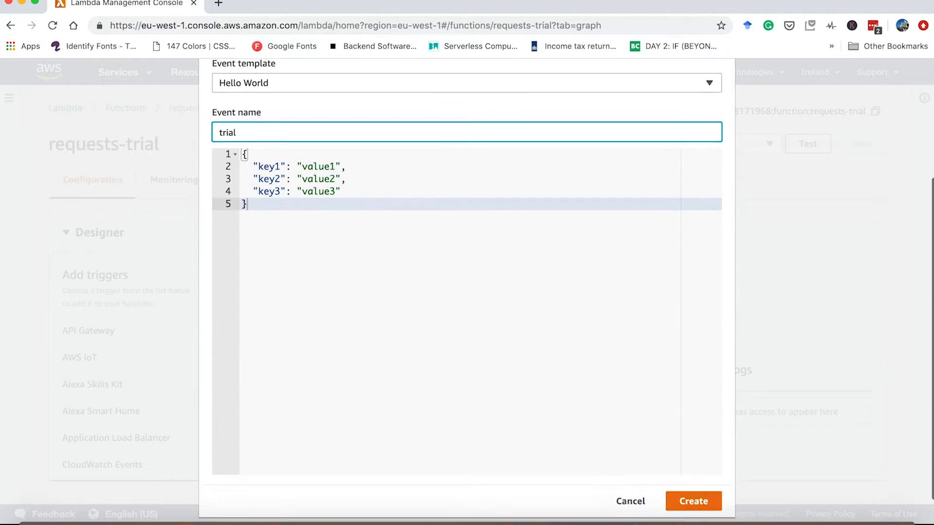
pyautogui.click(693, 501)
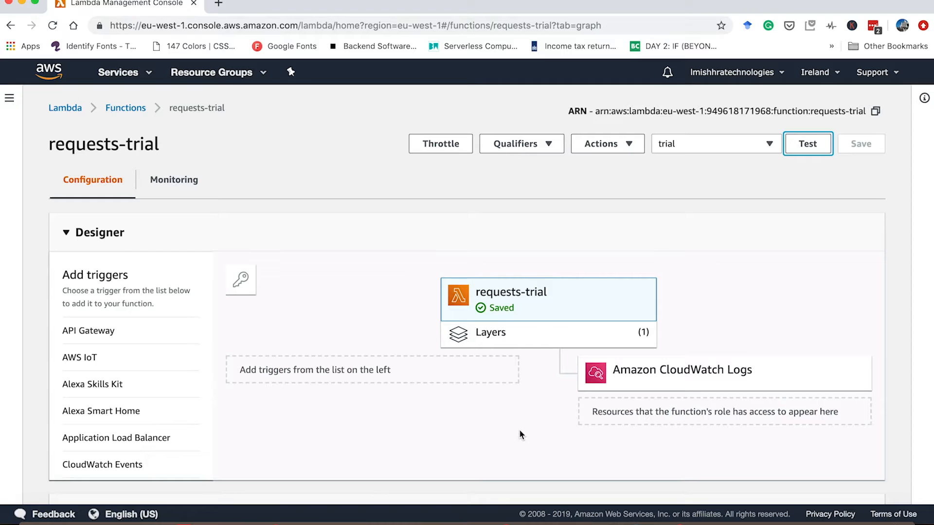
# - Run the trial test and view the succeeded result
pyautogui.scroll(-3)
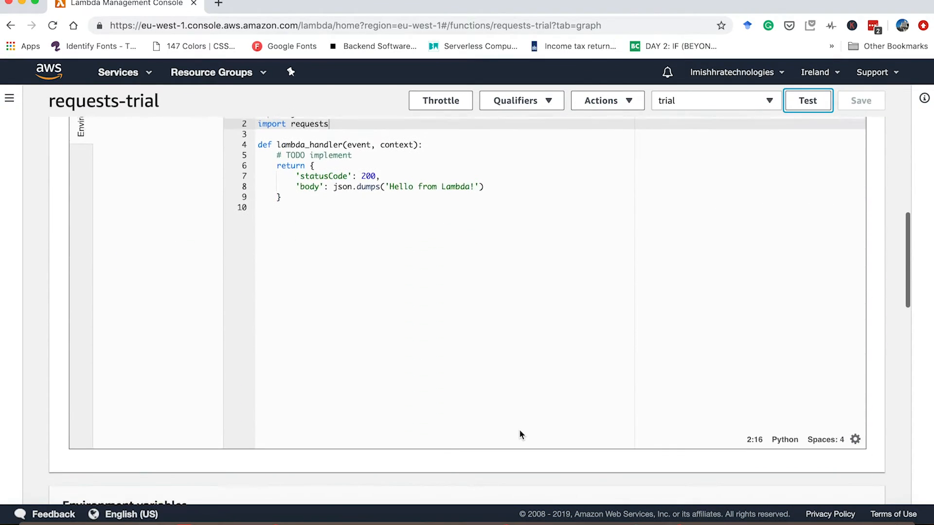
pyautogui.scroll(3)
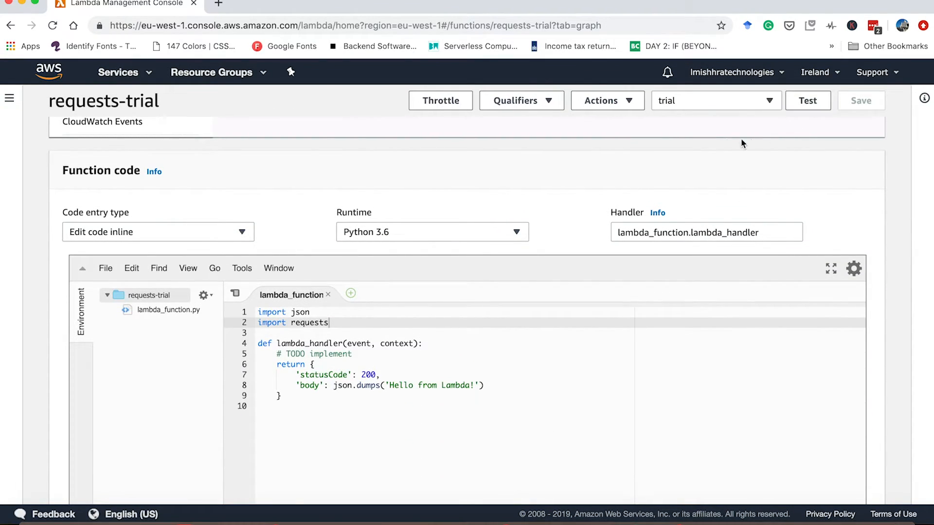
pyautogui.click(807, 101)
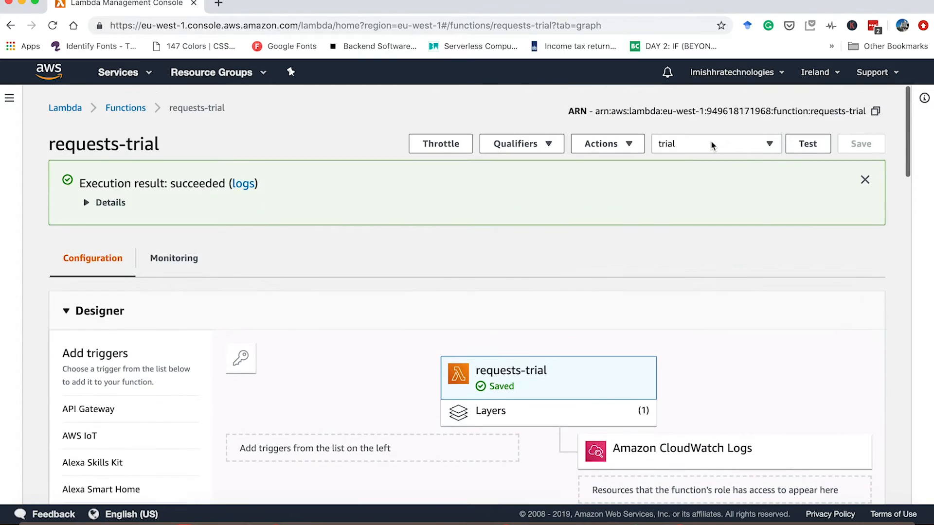
pyautogui.click(86, 202)
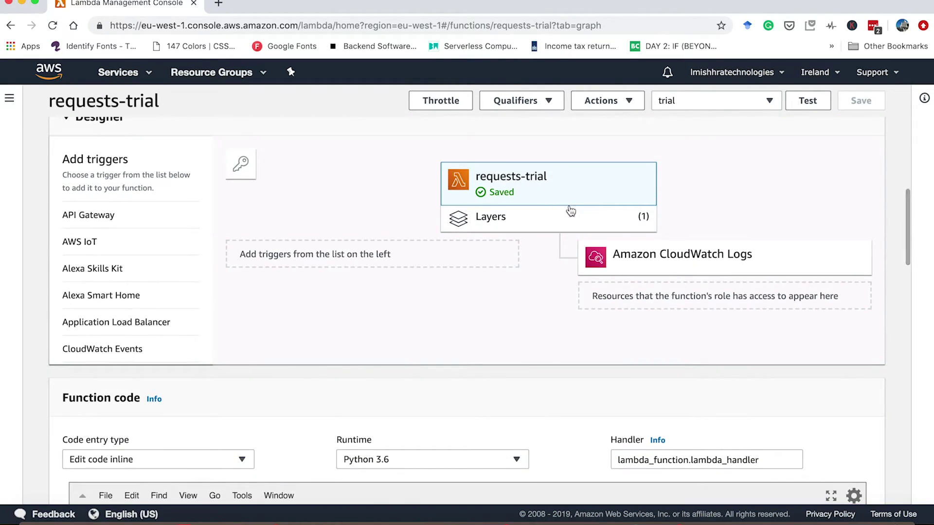
# - Remove the Requests2_21 layer from requests-trial, save, and see the rerun fail with No module named 'requests'
pyautogui.click(548, 217)
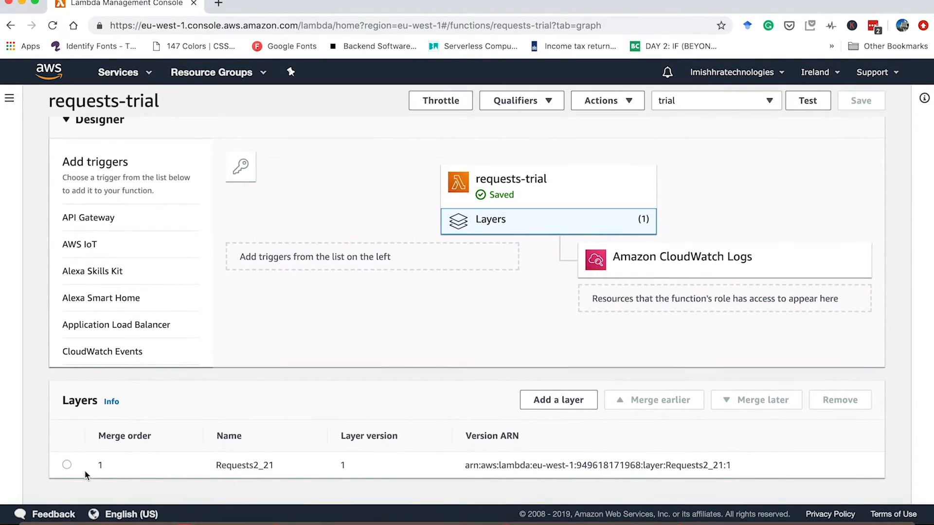
pyautogui.click(66, 465)
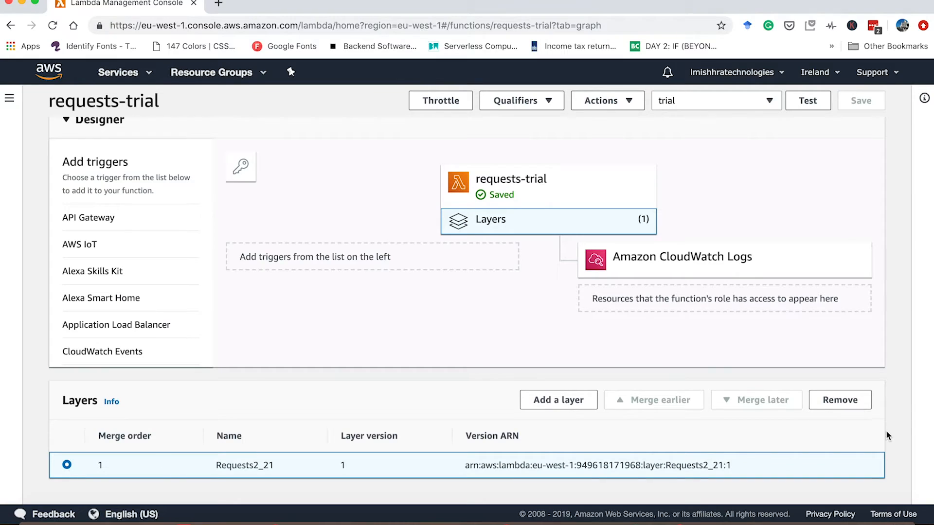
pyautogui.click(840, 400)
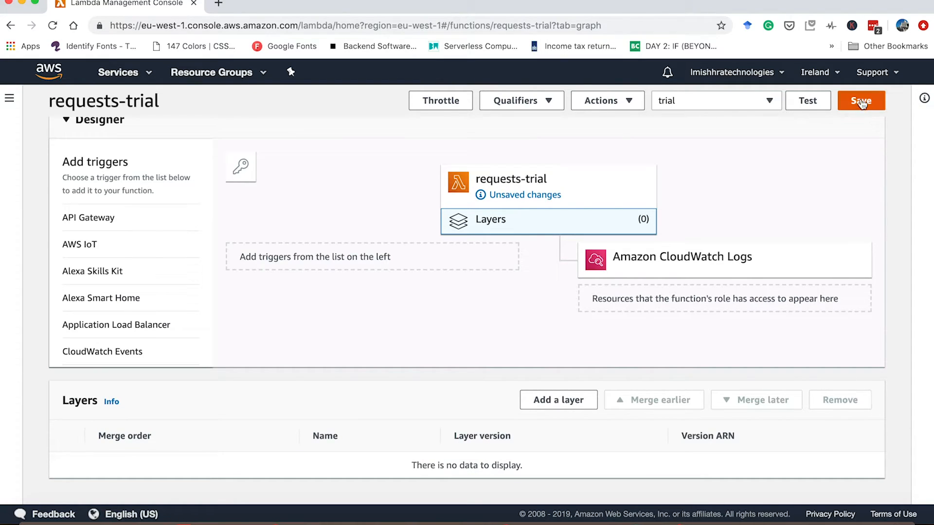
pyautogui.click(861, 100)
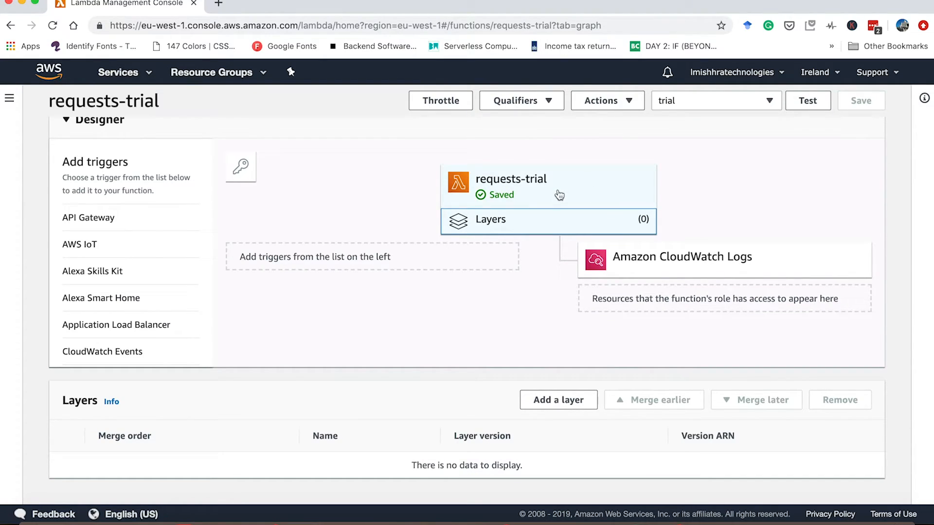
pyautogui.scroll(-3)
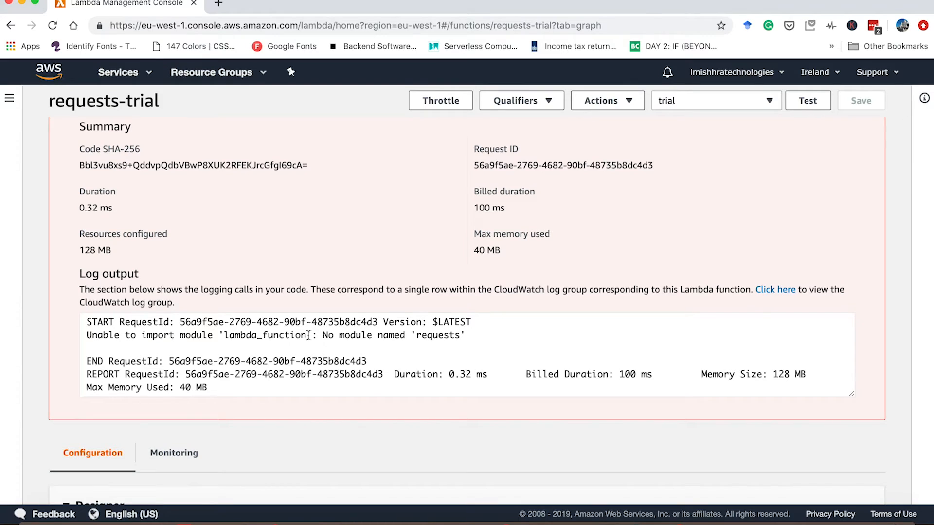
pyautogui.doubleClick(392, 322)
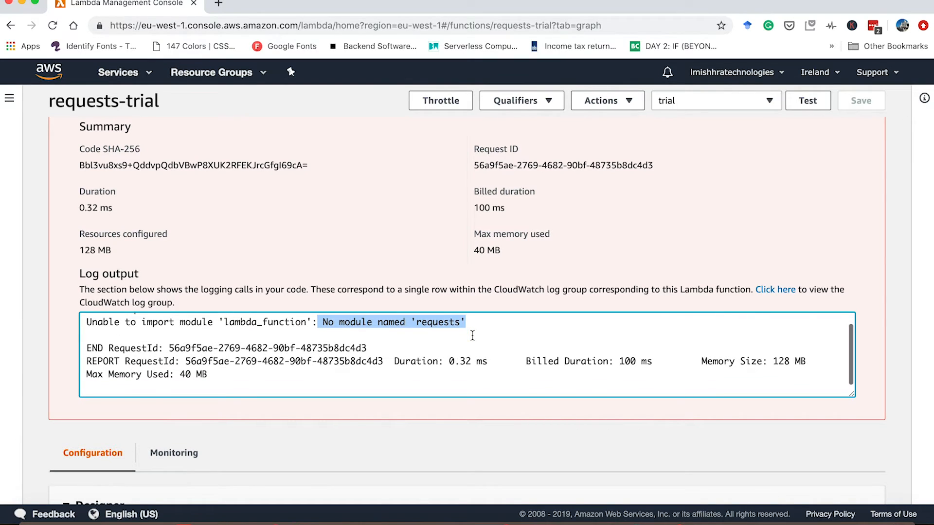
pyautogui.scroll(-3)
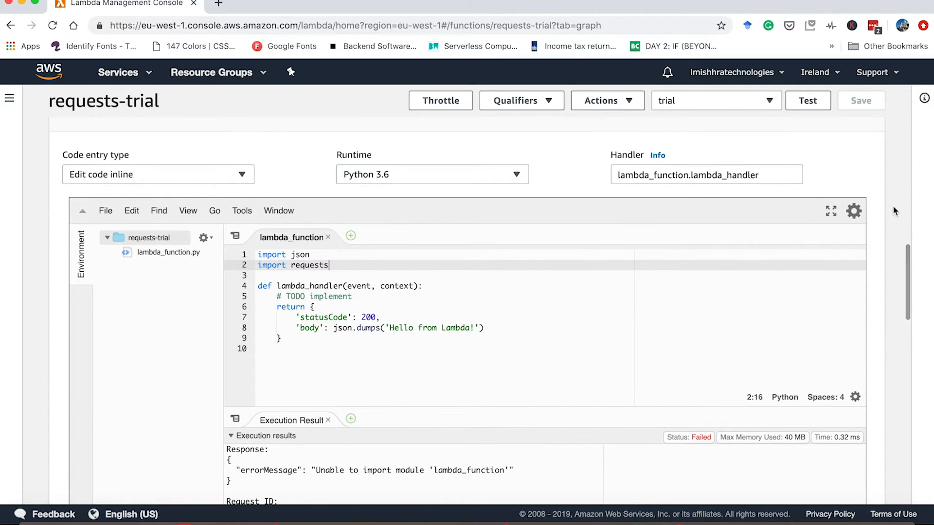
pyautogui.moveTo(159, 288)
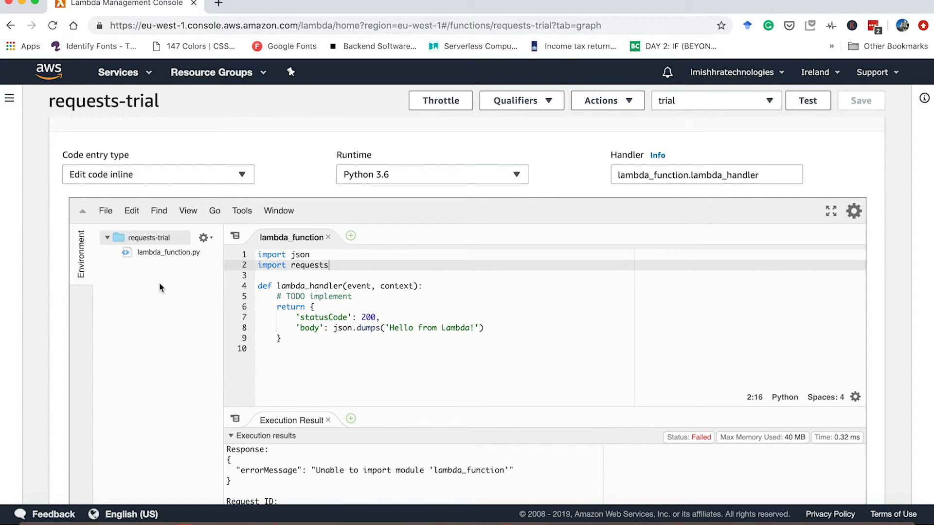
pyautogui.scroll(3)
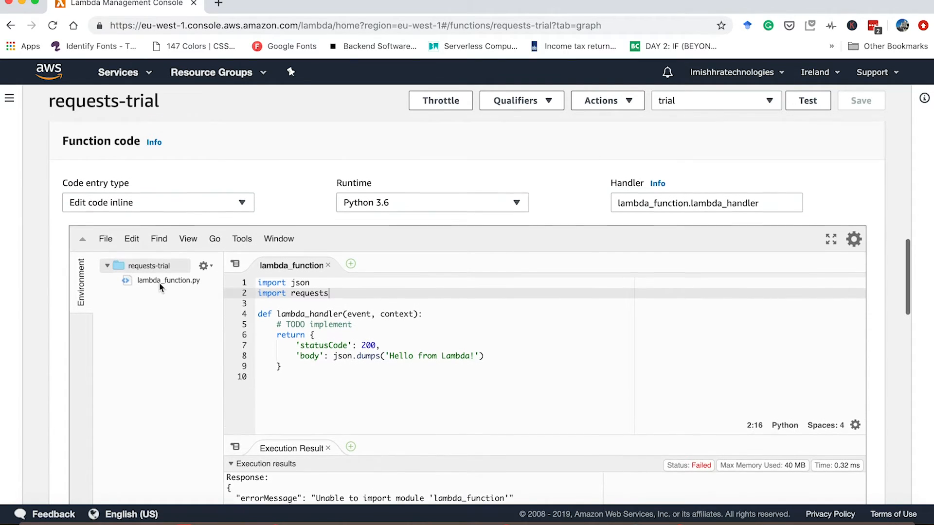
pyautogui.scroll(3)
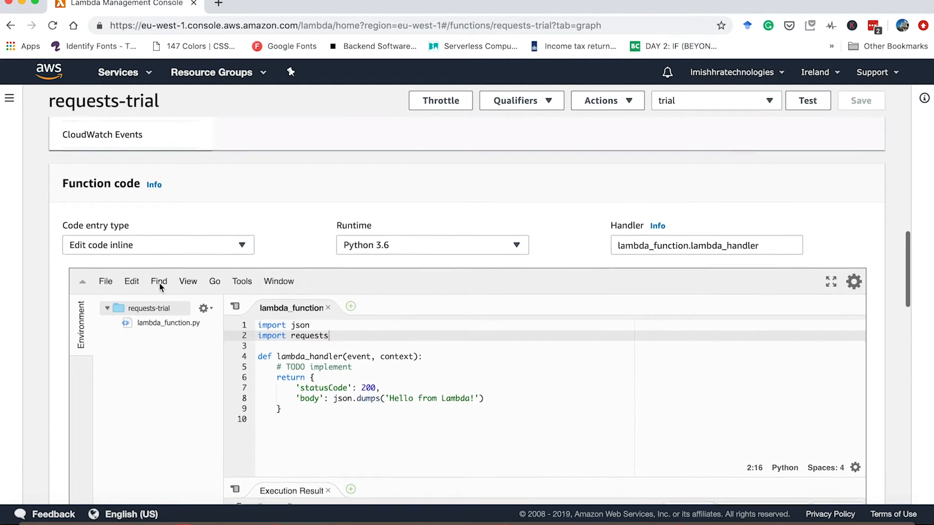
pyautogui.scroll(3)
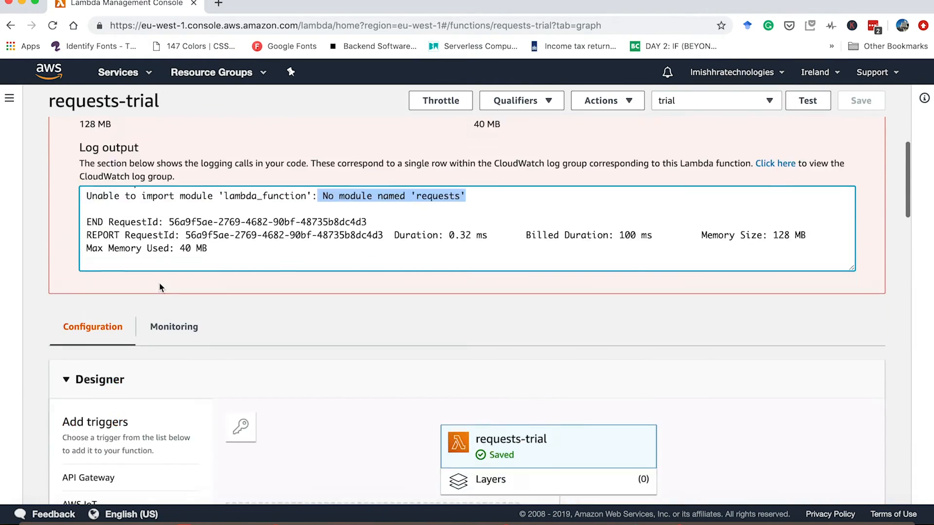
pyautogui.scroll(-3)
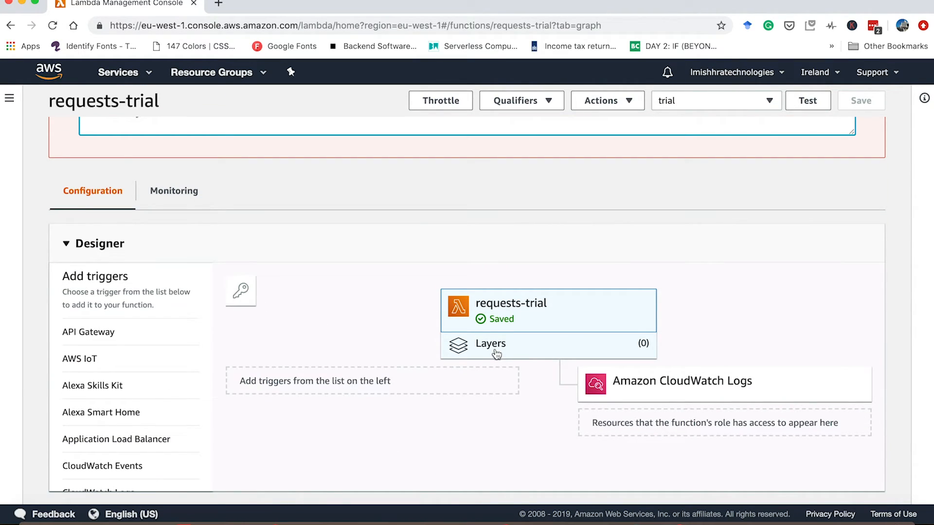
pyautogui.scroll(-3)
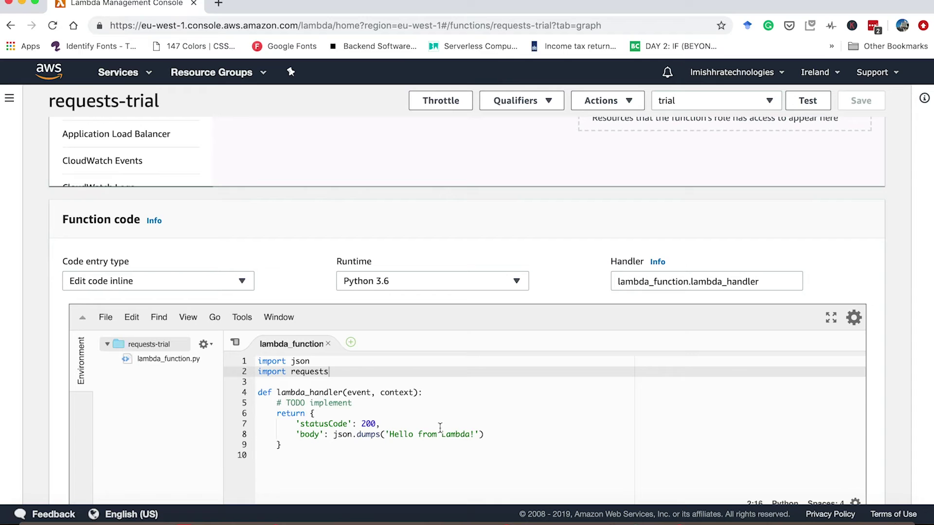
pyautogui.moveTo(402, 448)
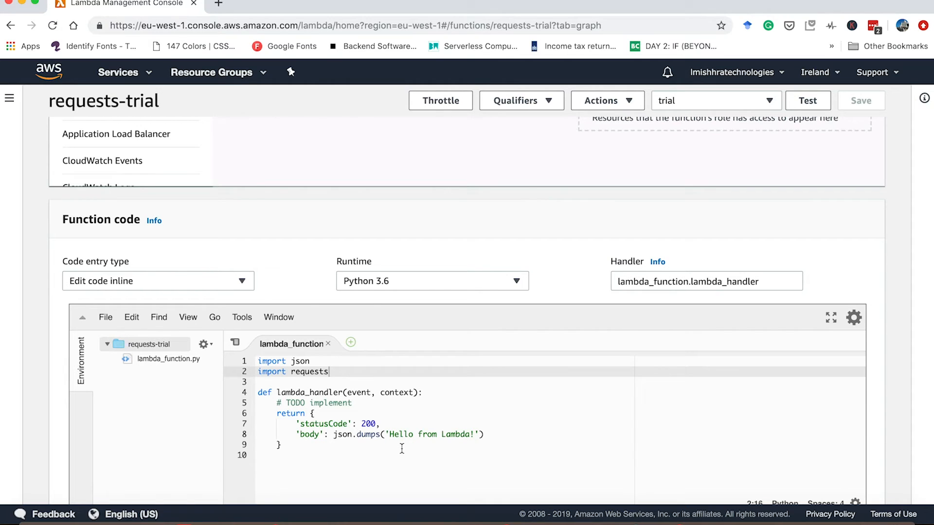
pyautogui.scroll(-3)
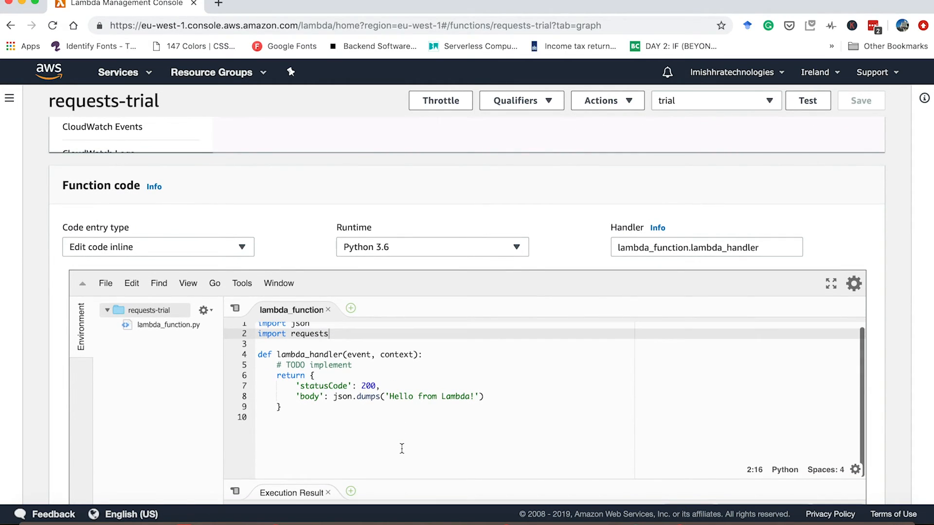